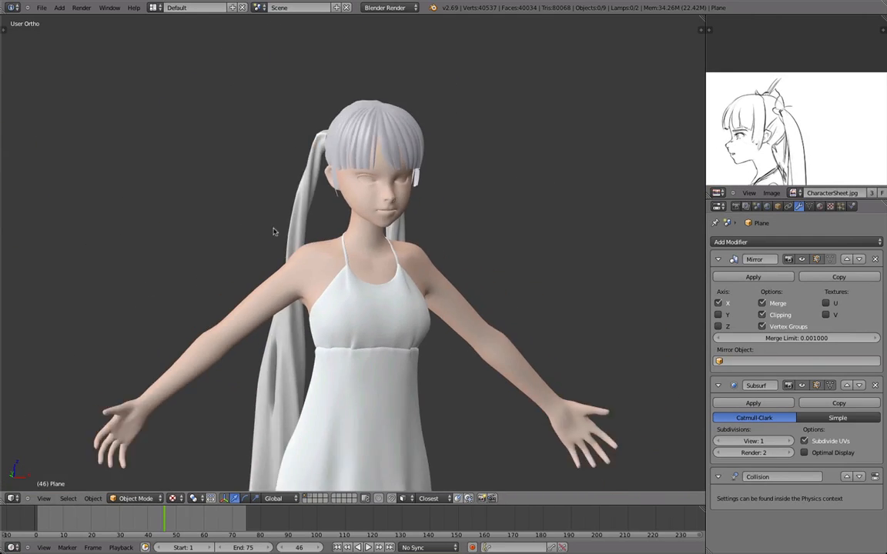
- Select the twin-ponytail hair object and dismiss the modifier list without adding one
{"action": "left_click", "coordinate": [58, 8]}
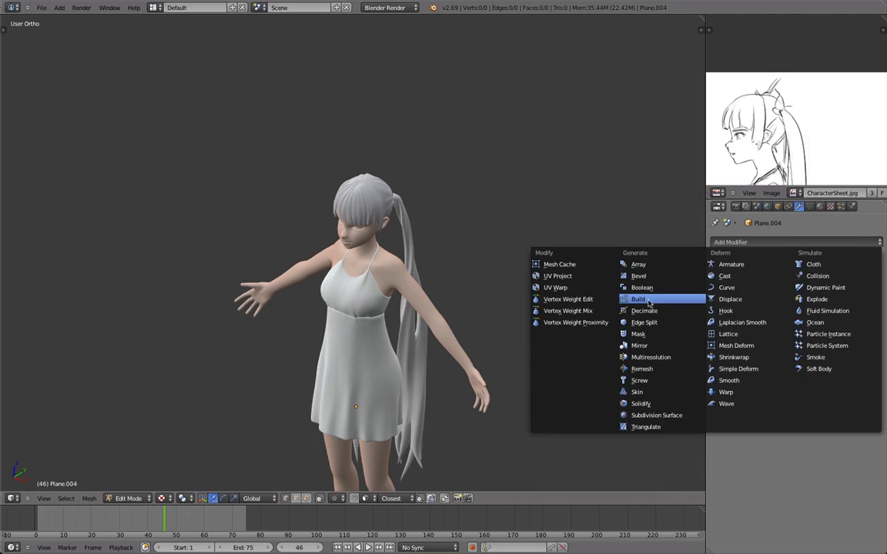
{"action": "left_click", "coordinate": [640, 345]}
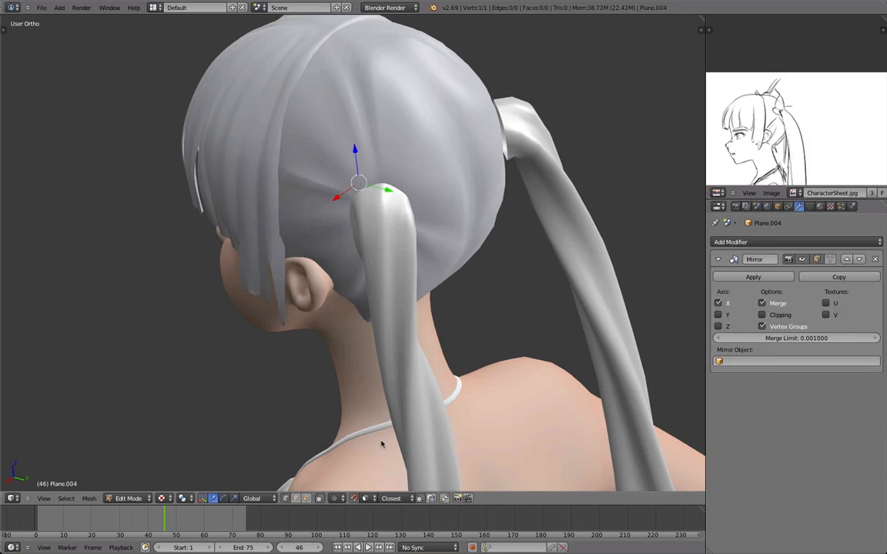
{"action": "mouse_move", "coordinate": [366, 177]}
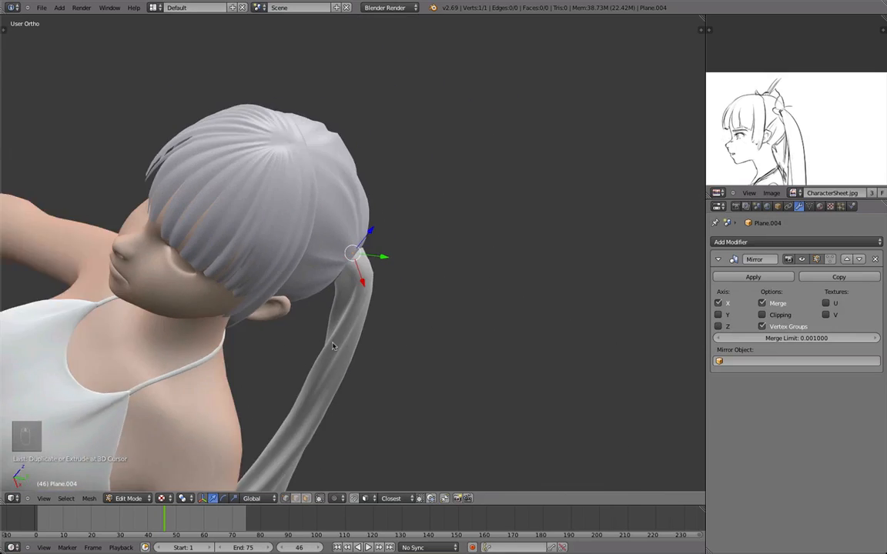
- Leave Edit Mode to view the whole hair, then return to editing the mesh
{"action": "key", "text": "Tab"}
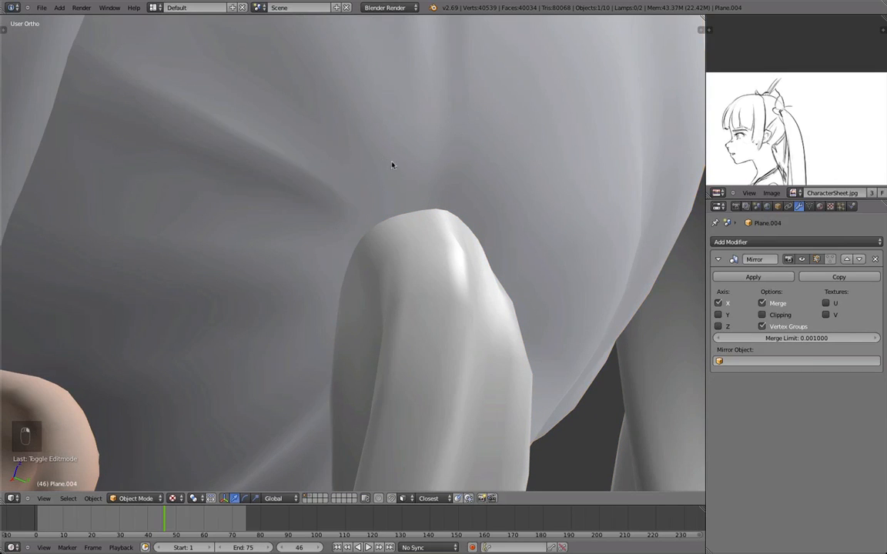
{"action": "key", "text": "Tab"}
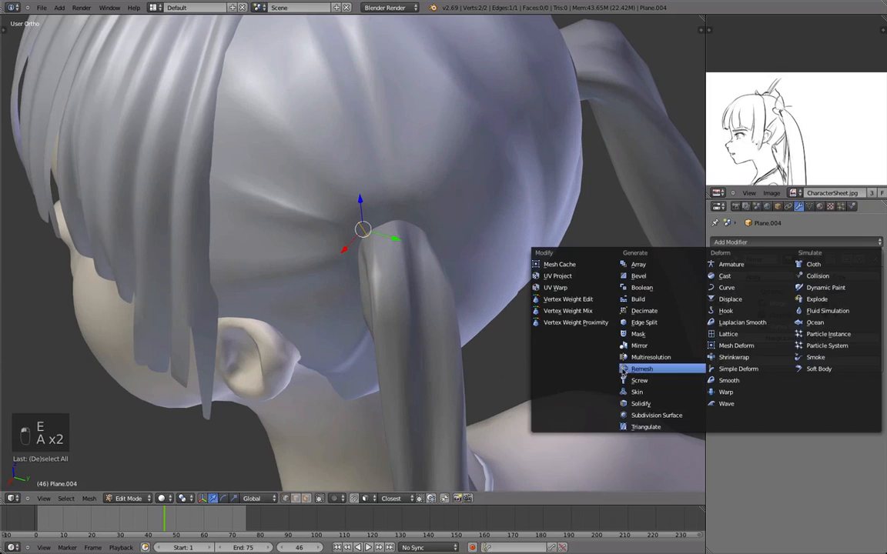
- Add a Solidify modifier to the hair and enter Edit Mode to shape the ribbon strip
{"action": "left_click", "coordinate": [639, 345]}
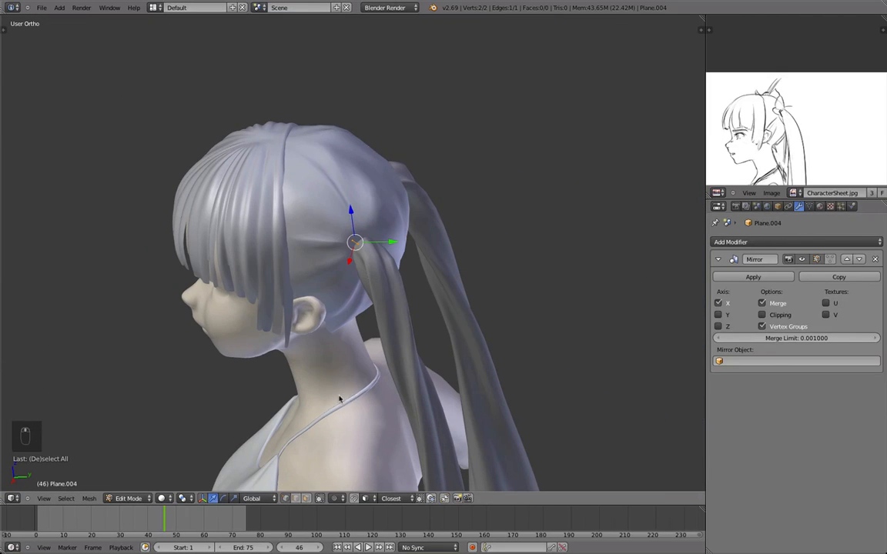
{"action": "left_click", "coordinate": [730, 241]}
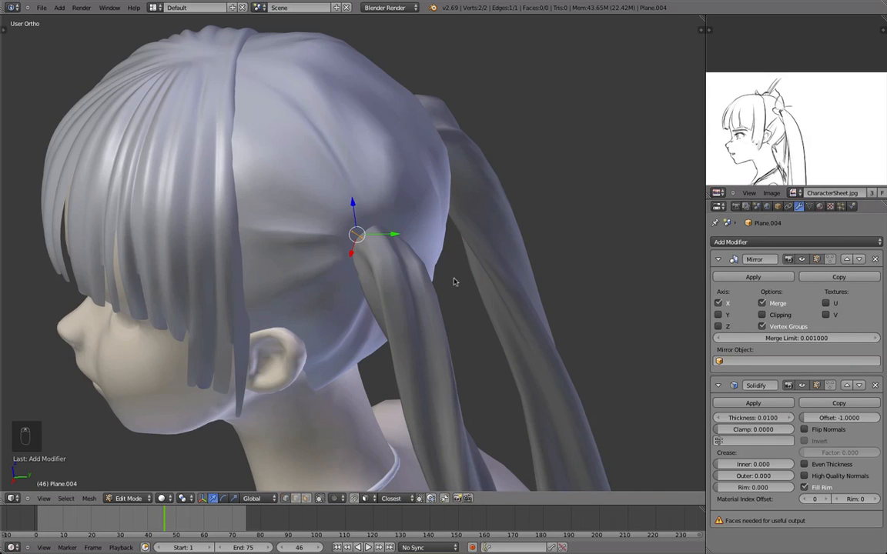
{"action": "key", "text": "Tab"}
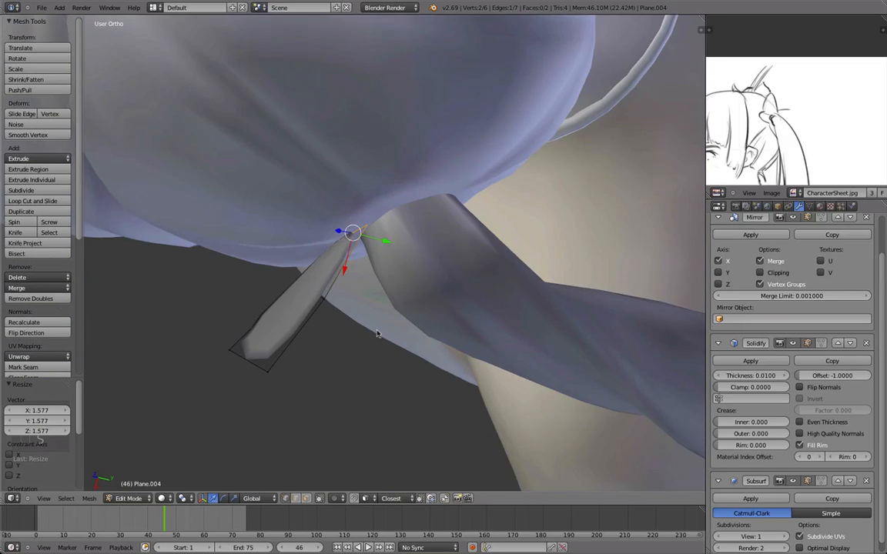
- Rotate the ribbon loop into place over the ponytail base and check it shaded
{"action": "left_click_drag", "start_coordinate": [377, 336], "coordinate": [358, 324]}
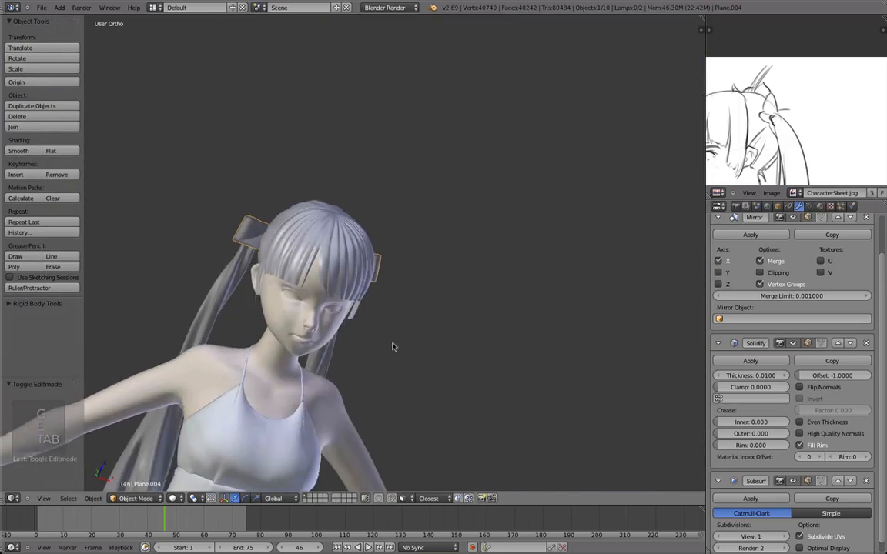
{"action": "key", "text": "Tab"}
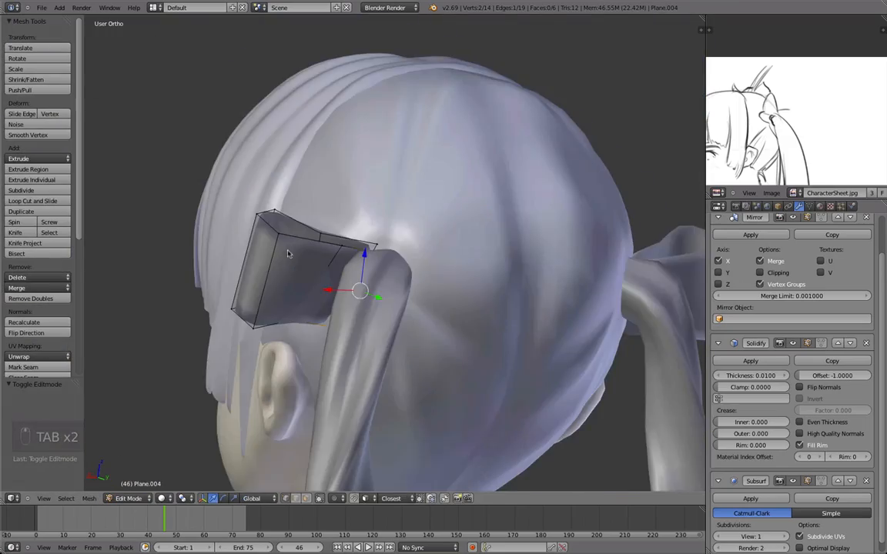
{"action": "key", "text": "z"}
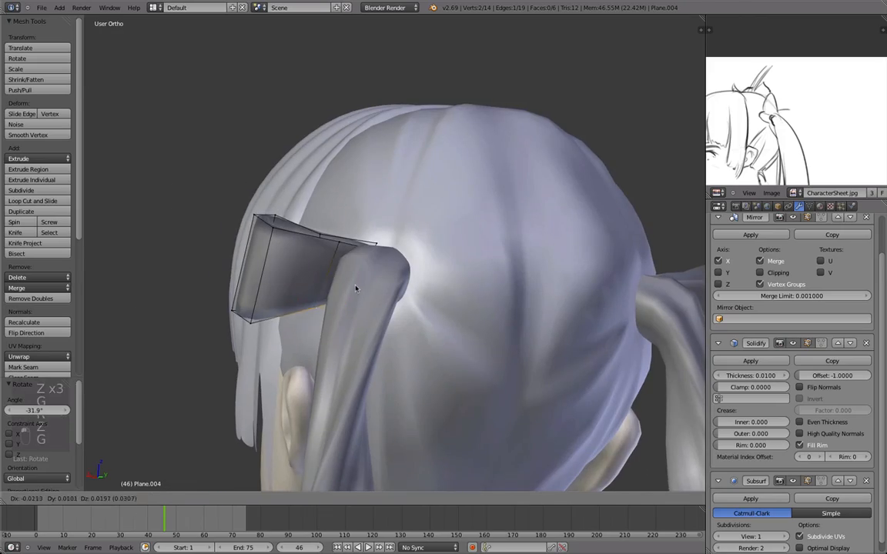
{"action": "key", "text": "Tab"}
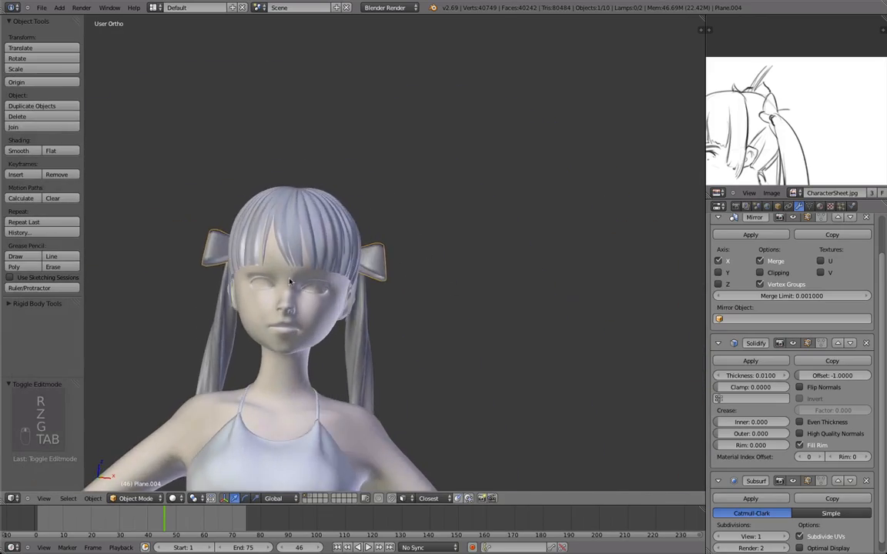
- Review the ribbon loops through the hair in wireframe and shaded, toggling editing to inspect
{"action": "key", "text": "Tab"}
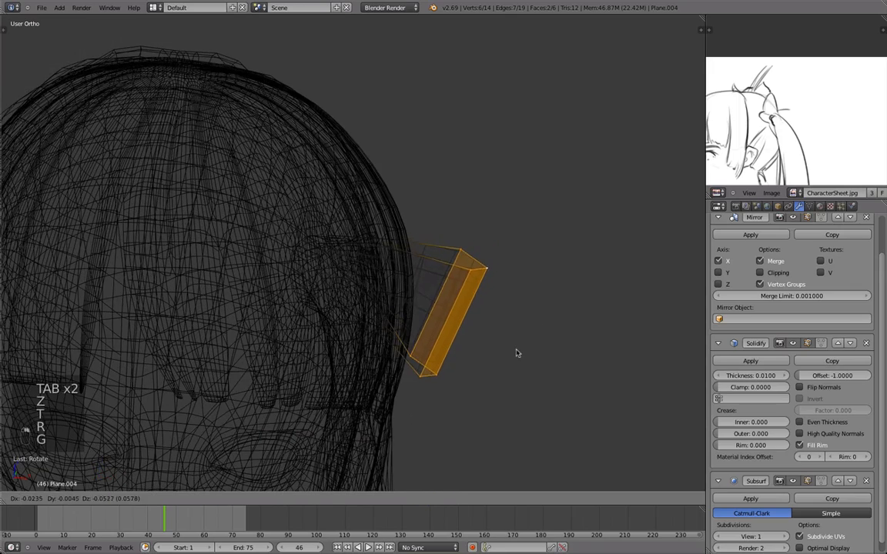
{"action": "key", "text": "Tab"}
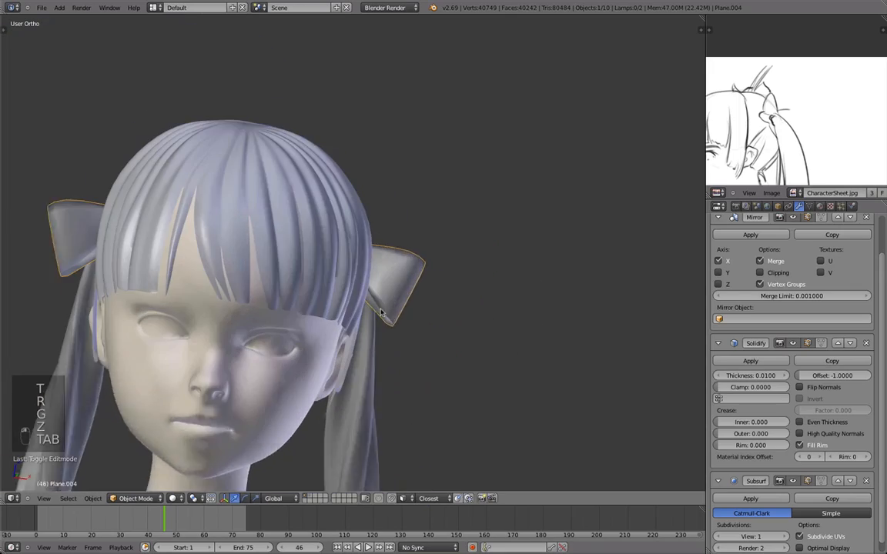
{"action": "key", "text": "Tab"}
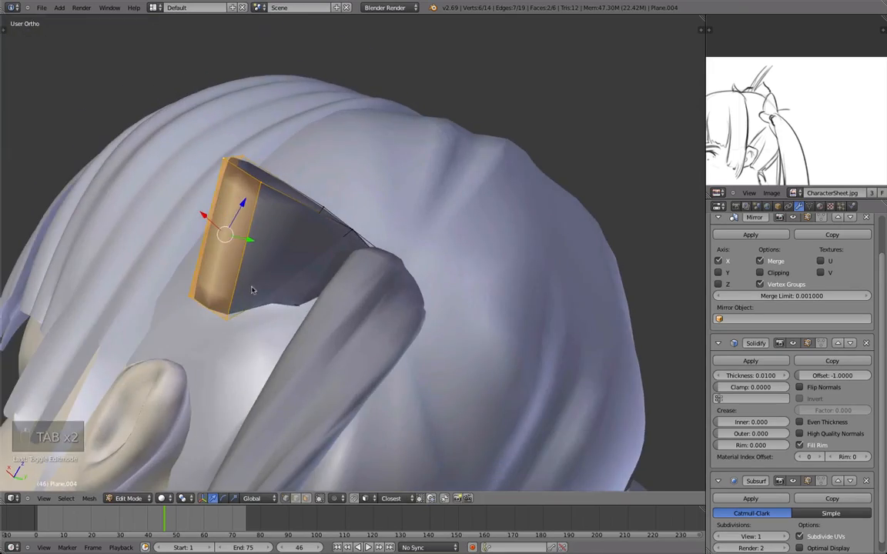
{"action": "key", "text": "Tab"}
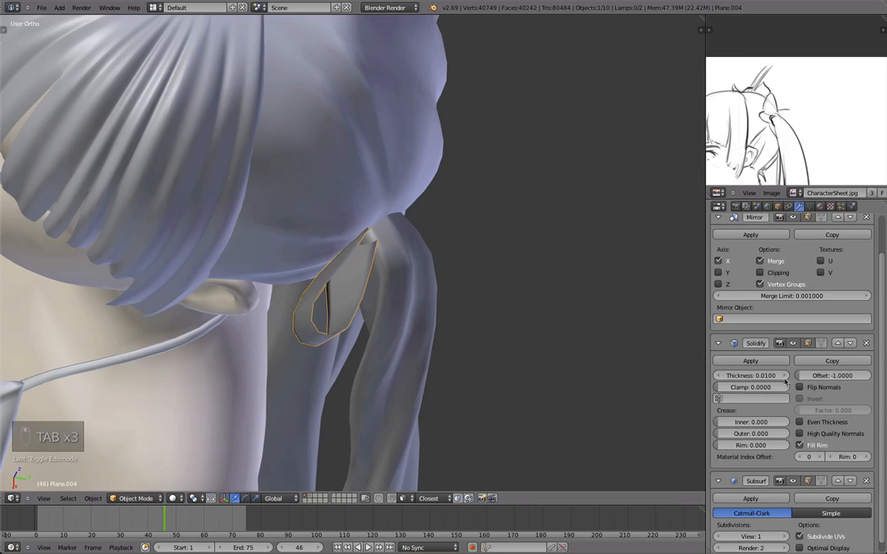
- Thicken the ribbon's Solidify and reposition the knot piece wrapped around each tie
{"action": "left_click_drag", "start_coordinate": [762, 376], "coordinate": [752, 376]}
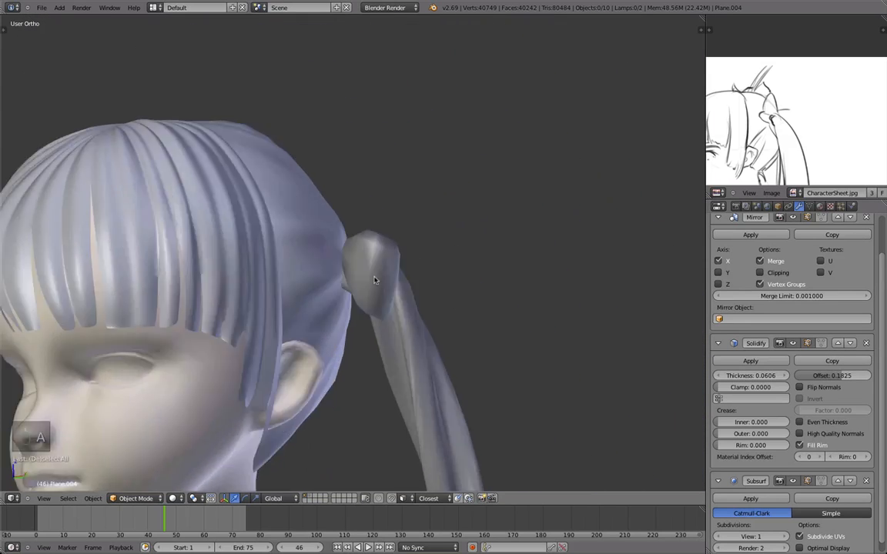
{"action": "key", "text": "Tab"}
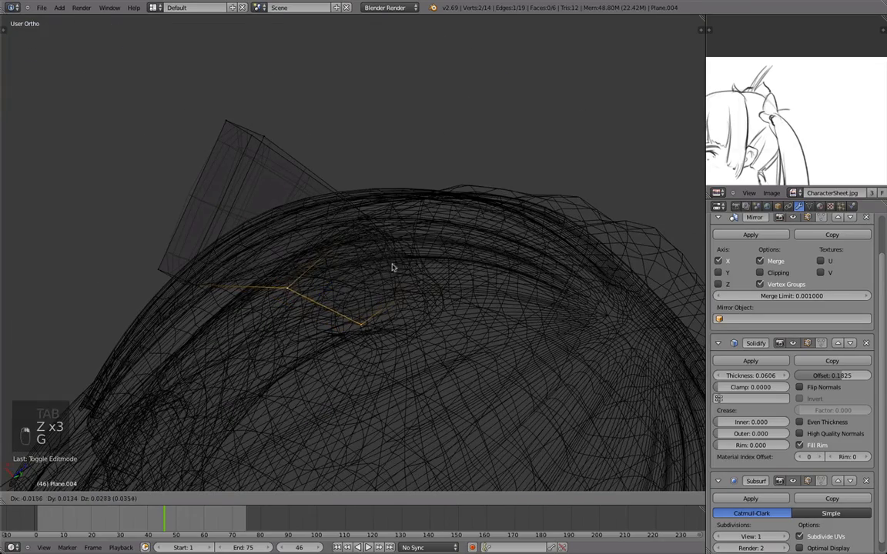
{"action": "key", "text": "Tab"}
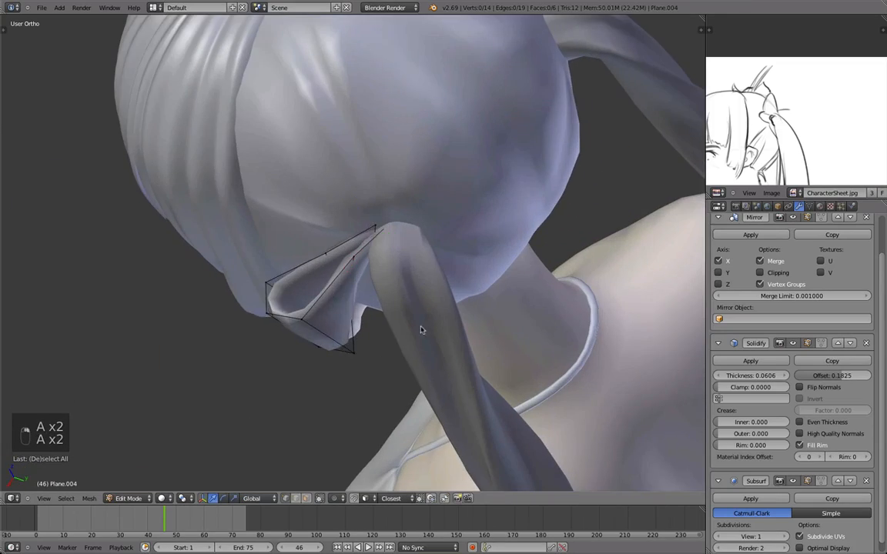
{"action": "key", "text": "shift+d"}
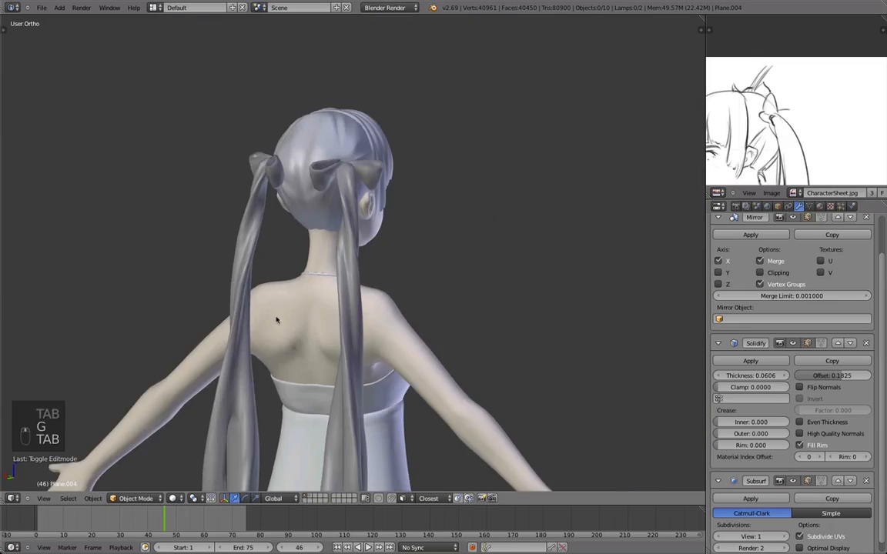
- Move the bow loop into shape so each ponytail wears a full bow
{"action": "key", "text": "Tab"}
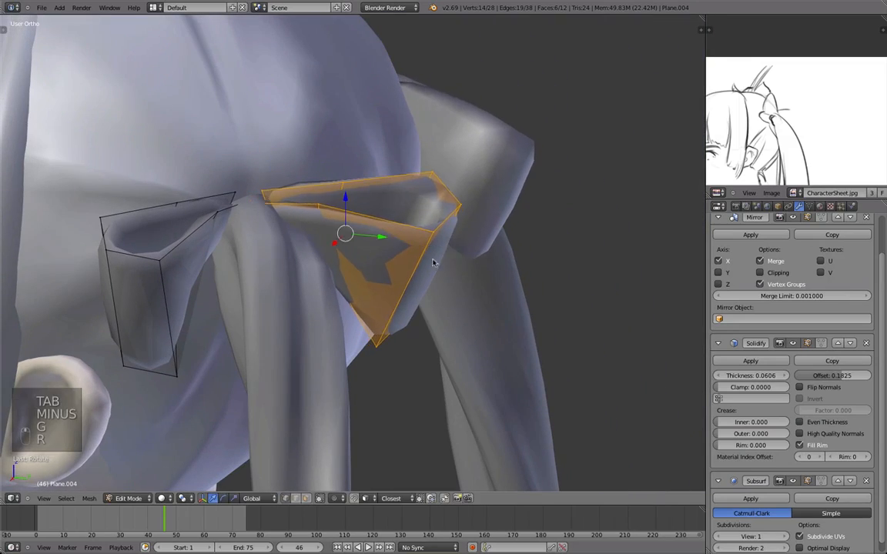
{"action": "key", "text": "Tab"}
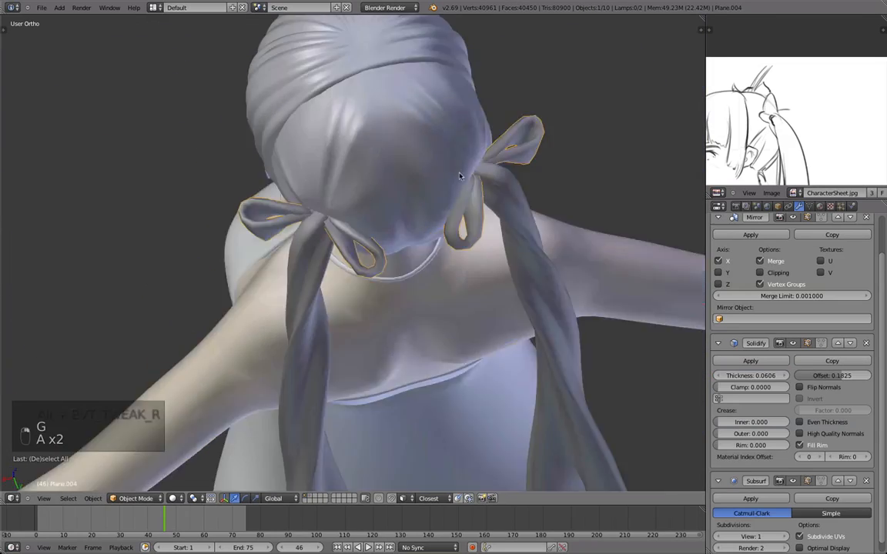
- Duplicate part of the bow loop and check it through the hair in wireframe
{"action": "key", "text": "Tab"}
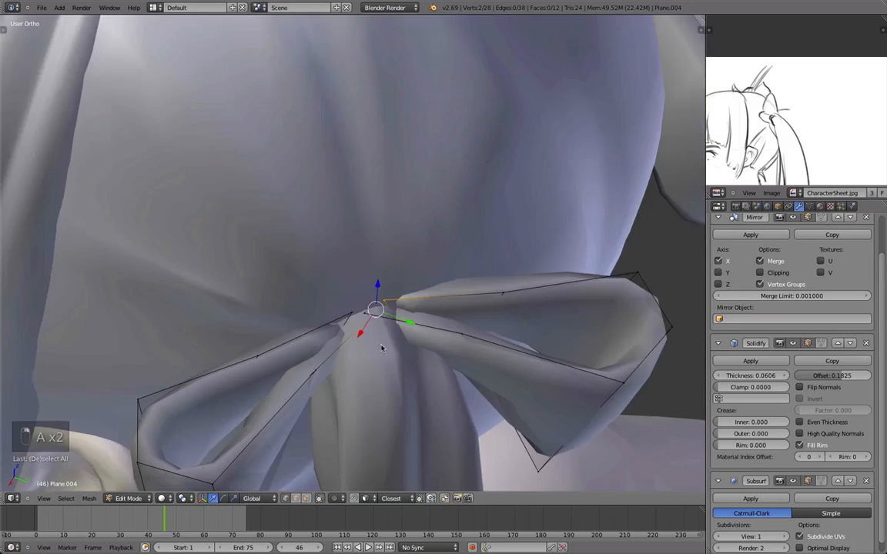
{"action": "key", "text": "shift+d"}
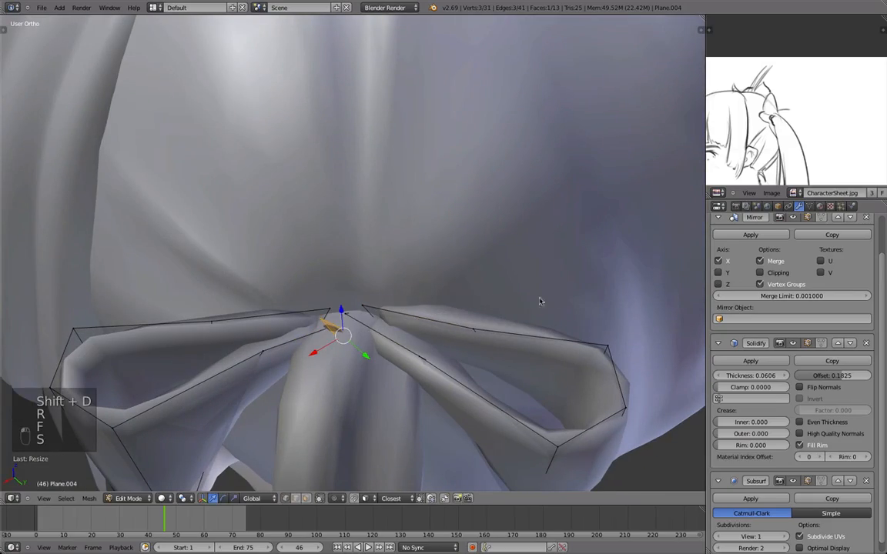
{"action": "key", "text": "z"}
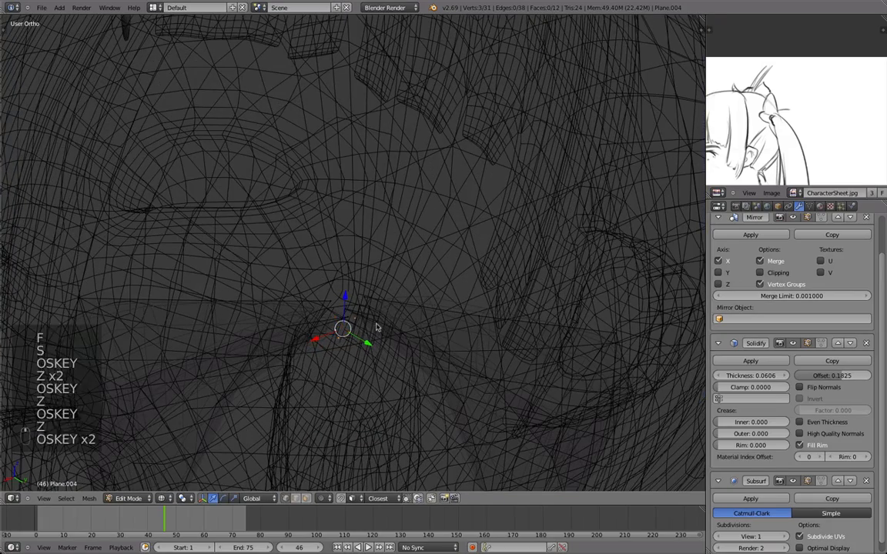
{"action": "key", "text": "z"}
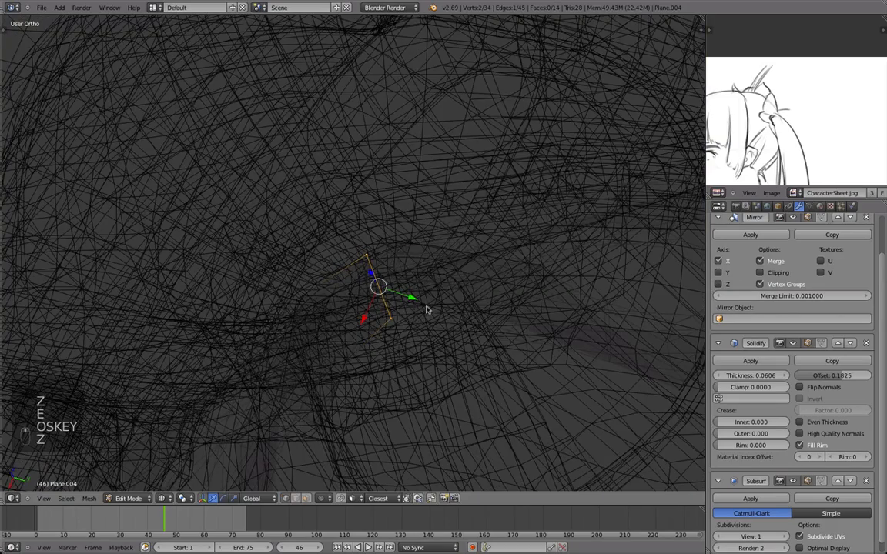
- Delete the unwanted bow vertices and view the finished bow in solid shading
{"action": "key", "text": "e"}
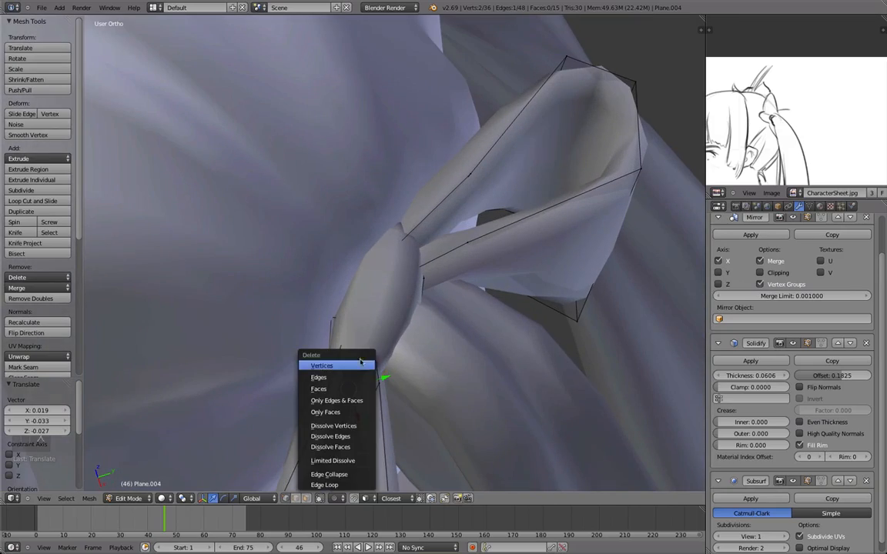
{"action": "left_click", "coordinate": [321, 365]}
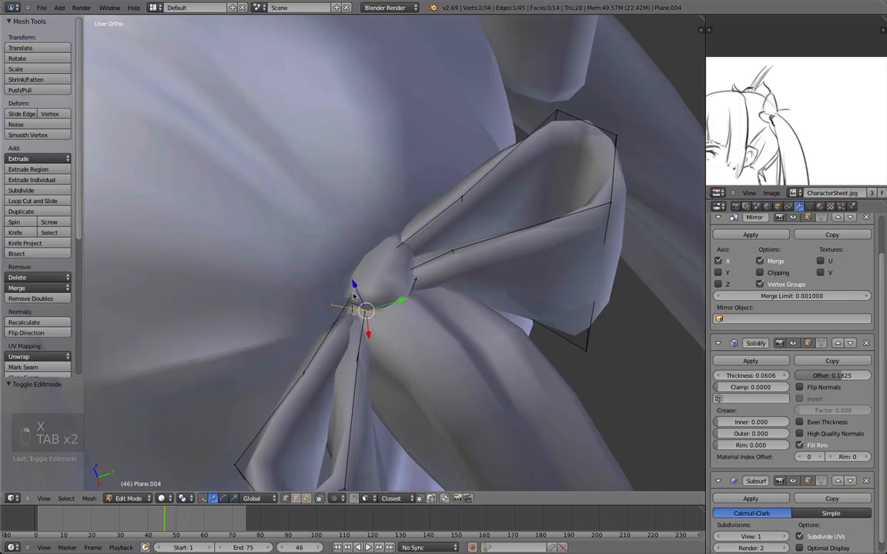
{"action": "key", "text": "Tab"}
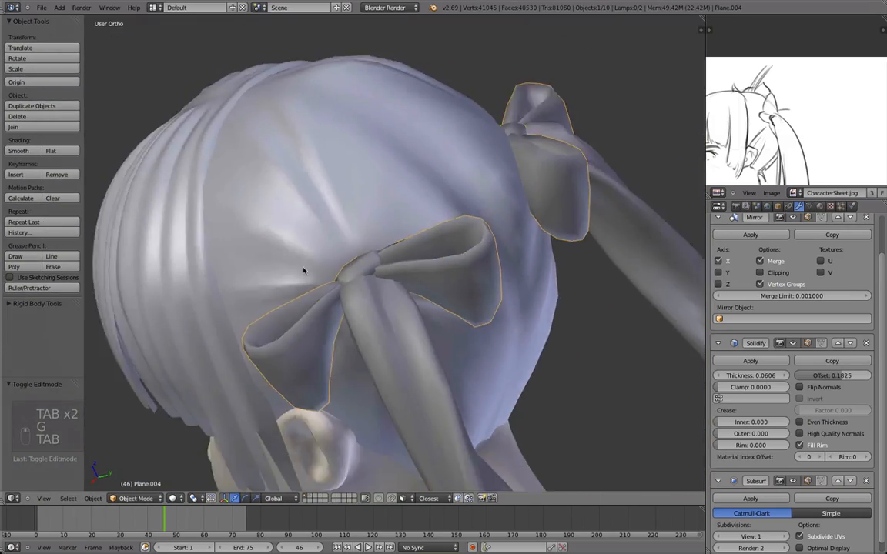
- Adjust the bow loop vertices and check them against the whole model at the hair tie
{"action": "key", "text": "Tab"}
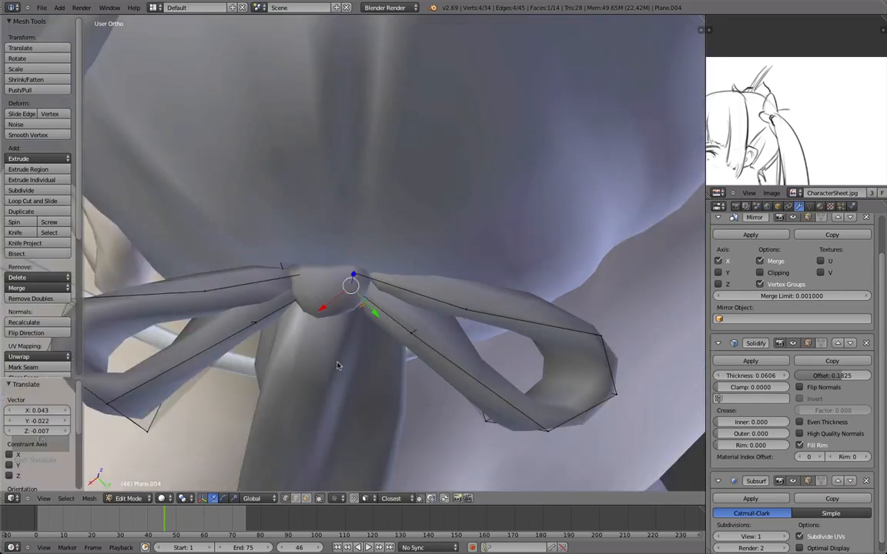
{"action": "key", "text": "TAB"}
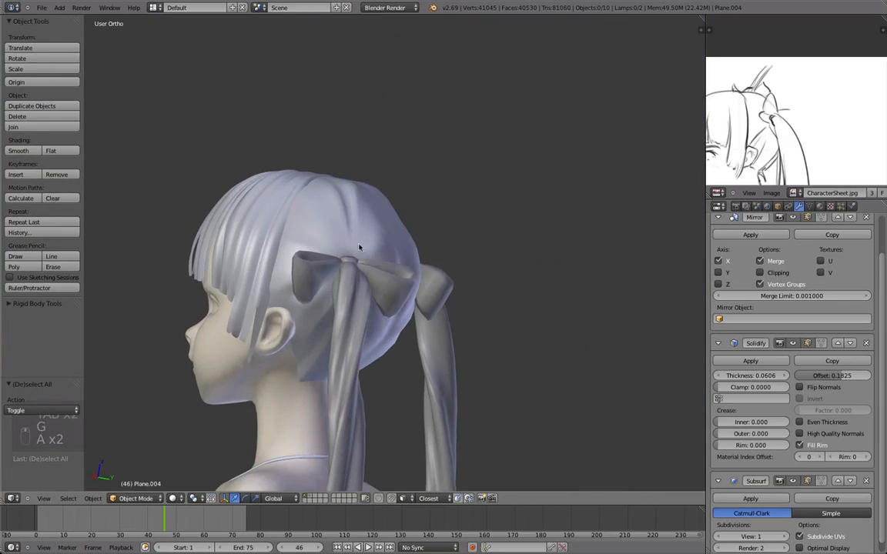
{"action": "key", "text": "Tab"}
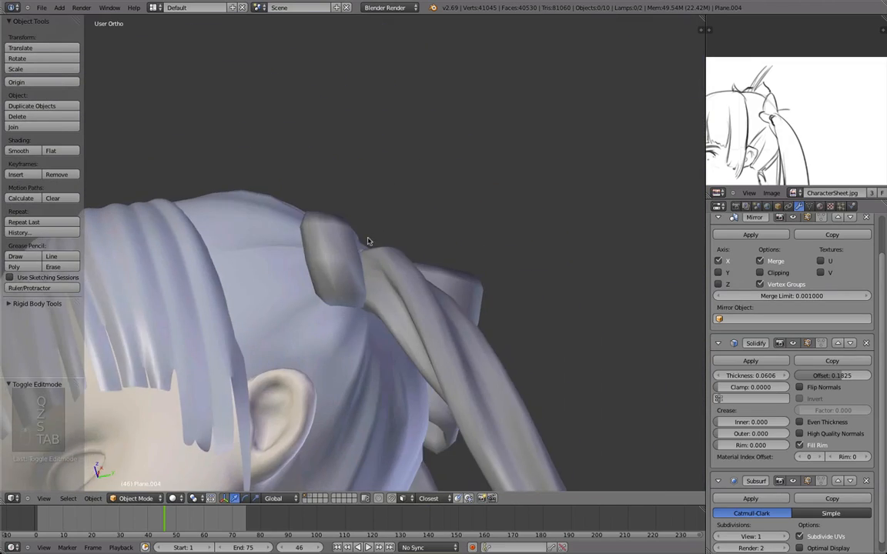
- Shape the band around the ponytail and extend a ribbon strip down along the hair
{"action": "key", "text": "Tab"}
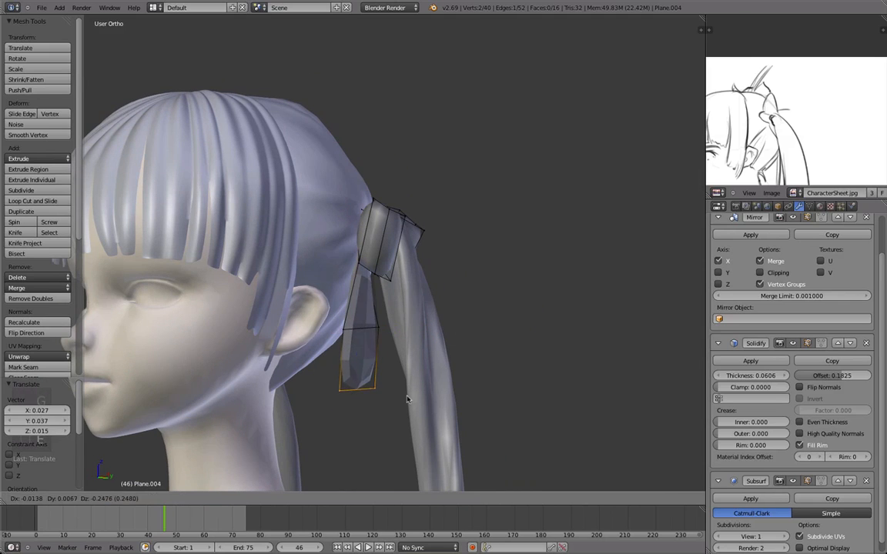
{"action": "key", "text": "Tab"}
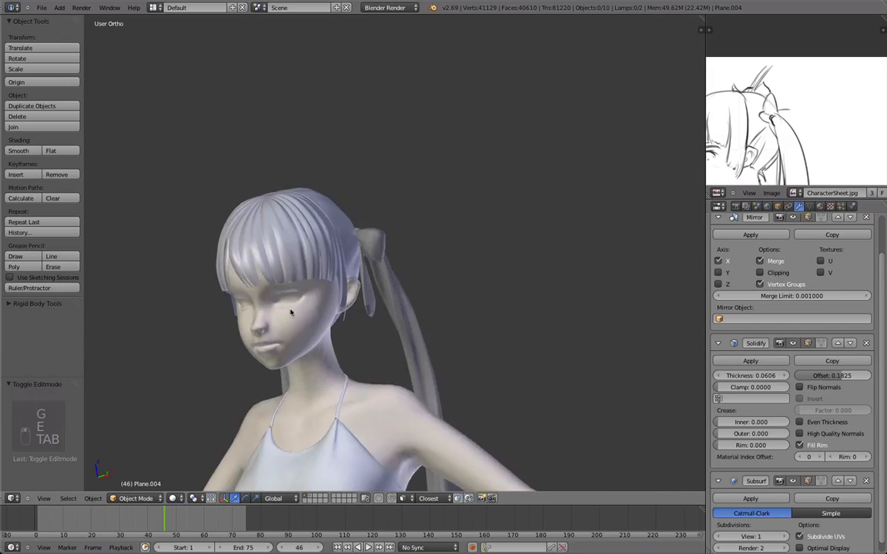
{"action": "key", "text": "Tab"}
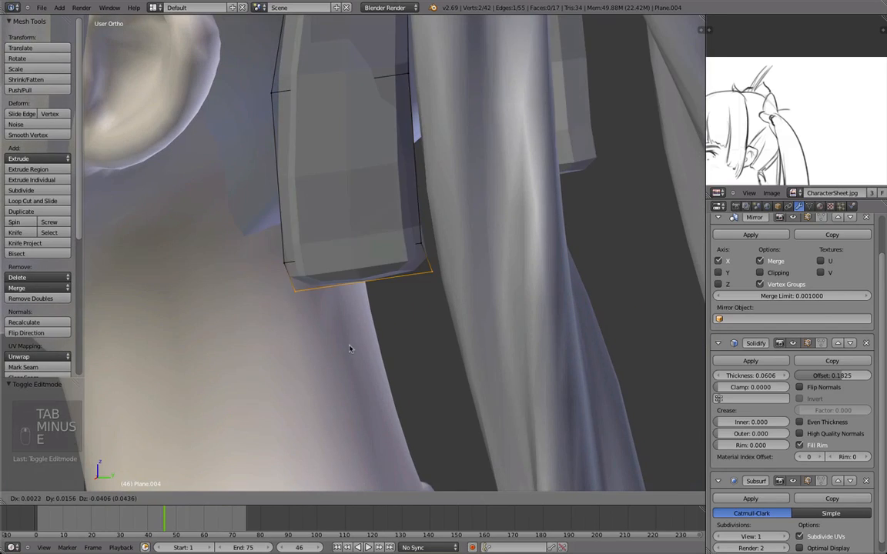
{"action": "key", "text": "Tab"}
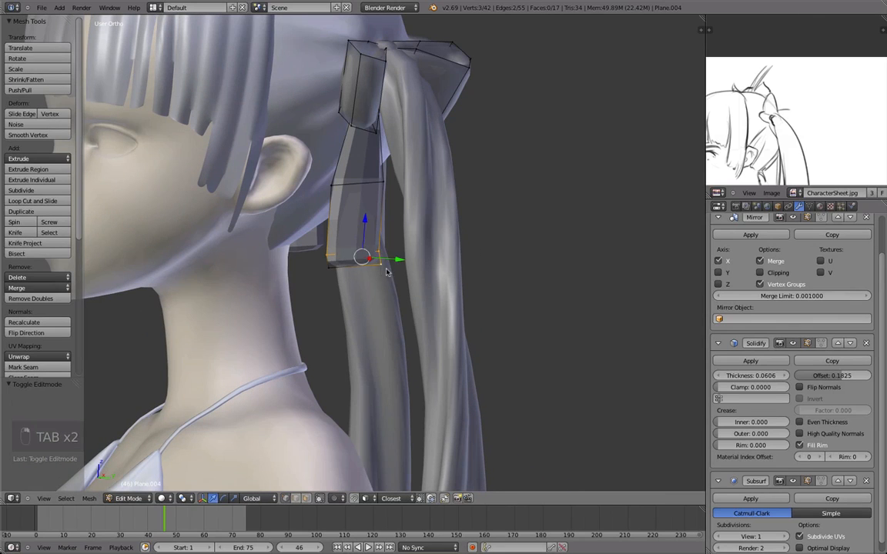
- Inspect the new ribbon tail up close and adjust its placement and lower end
{"action": "key", "text": "Tab"}
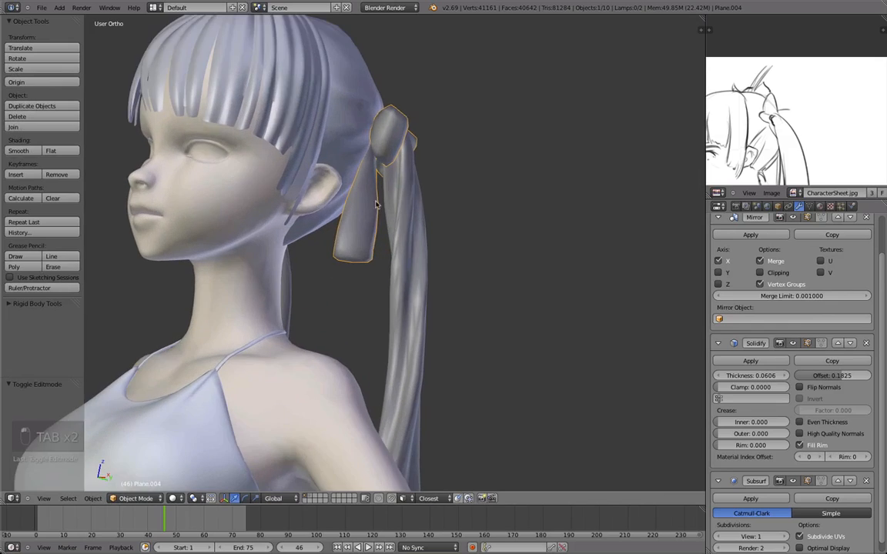
{"action": "key", "text": "Tab"}
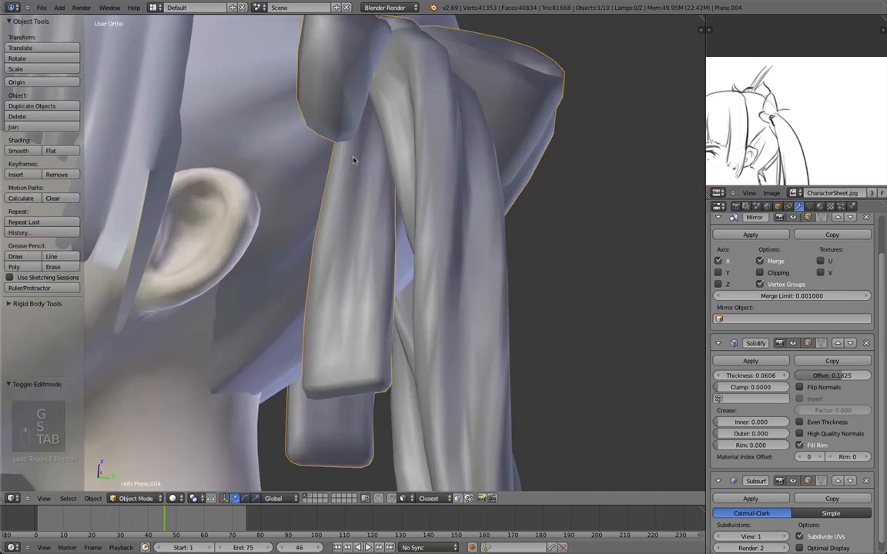
{"action": "key", "text": "Tab"}
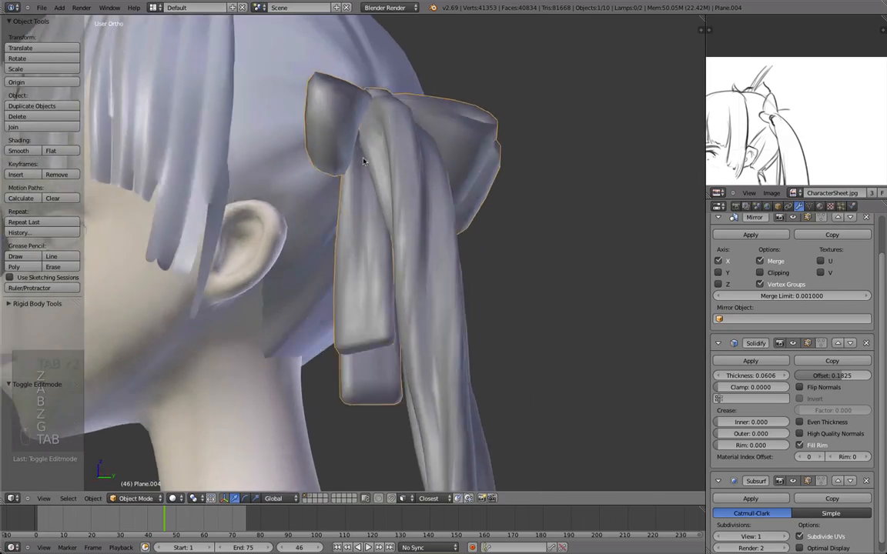
{"action": "key", "text": "Tab"}
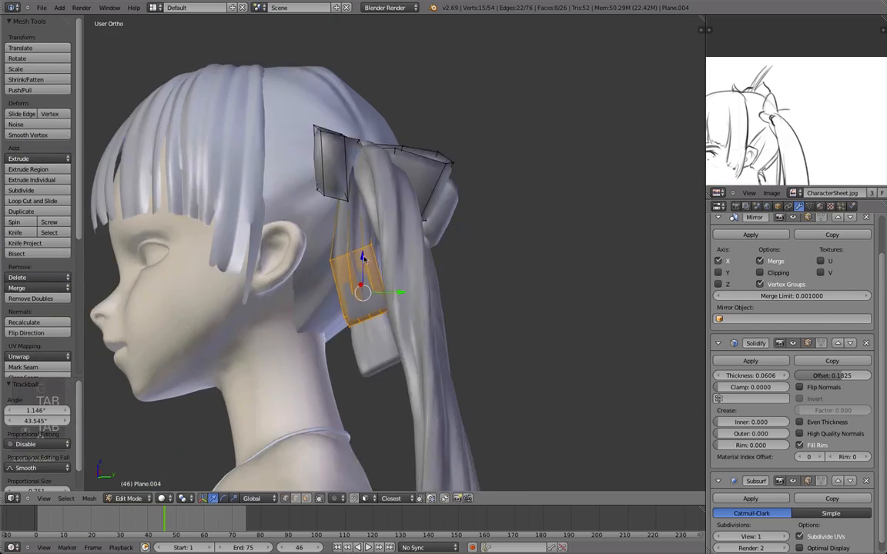
- Return to the whole model and orbit in close to inspect the ponytail bow tails
{"action": "key", "text": "Tab"}
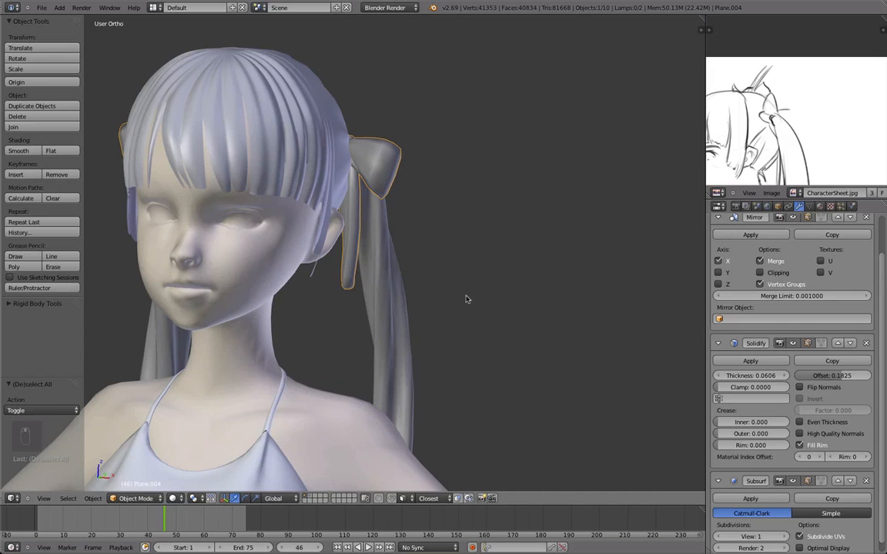
{"action": "left_click_drag", "start_coordinate": [751, 422], "coordinate": [774, 422]}
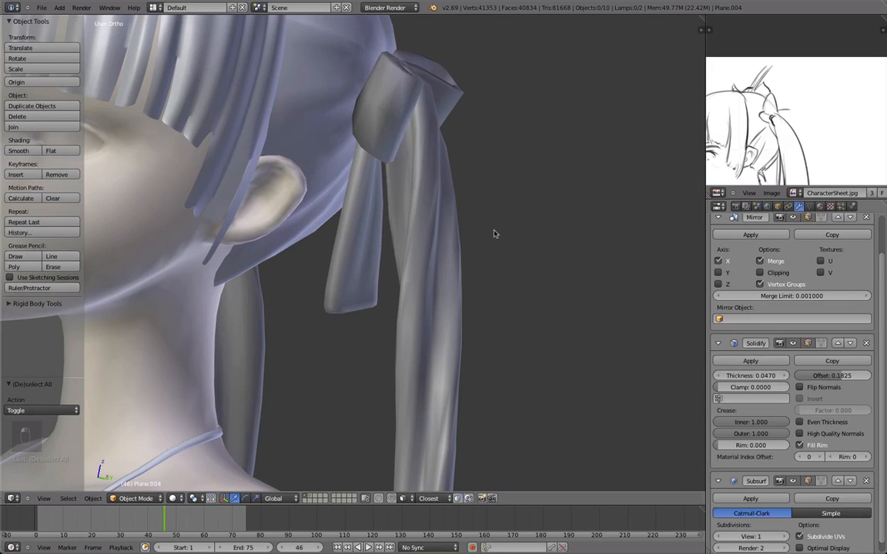
- Smooth the back bow's vertices, check the result, and move on to the ribbon tail
{"action": "key", "text": "Tab"}
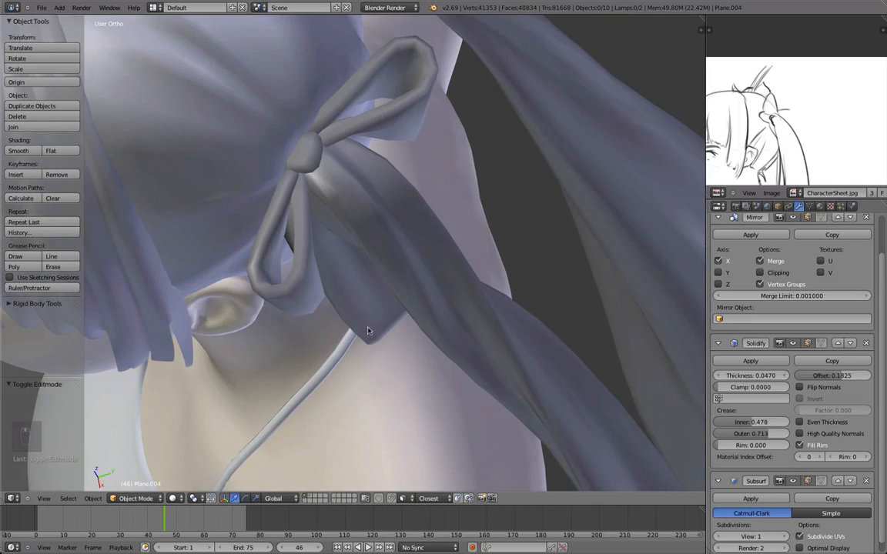
{"action": "key", "text": "Tab"}
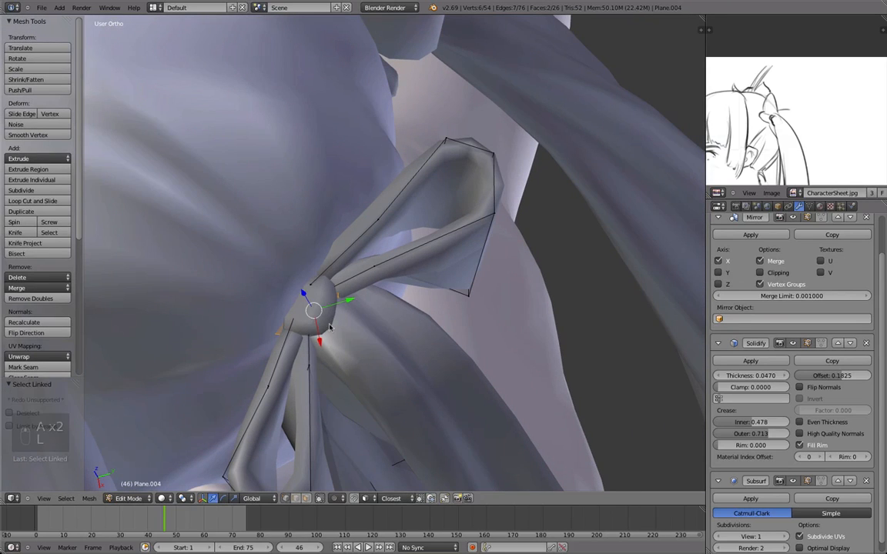
{"action": "left_click", "coordinate": [28, 135]}
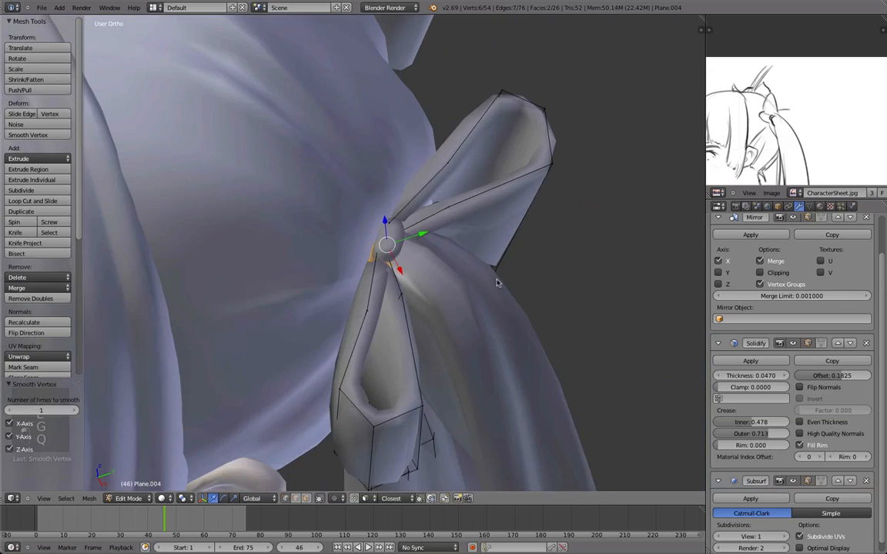
{"action": "key", "text": "TAB"}
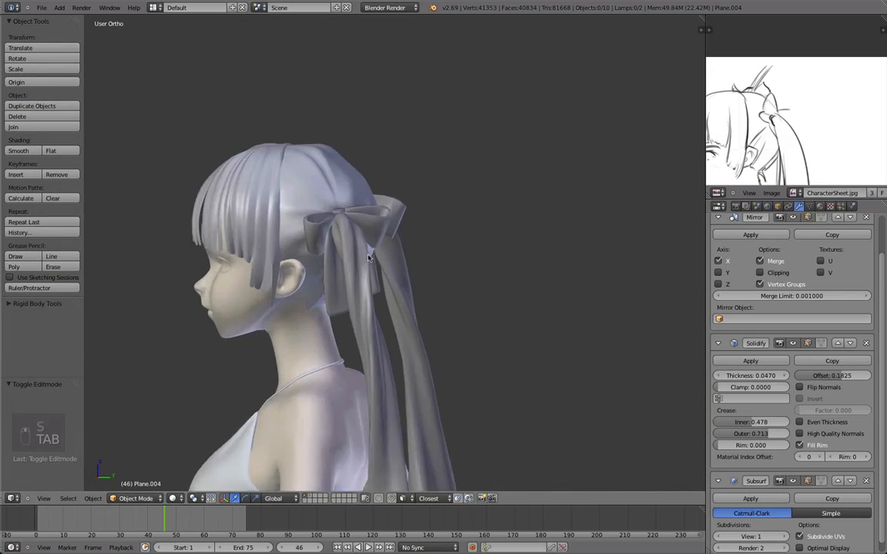
{"action": "key", "text": "Tab"}
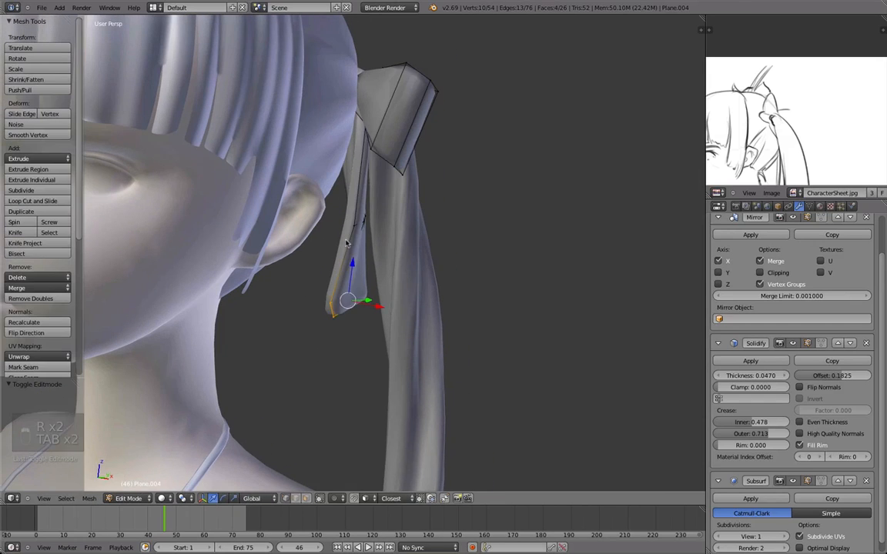
- Move the ribbon's tie vertices along Z so it wraps over the hair
{"action": "key", "text": "Tab"}
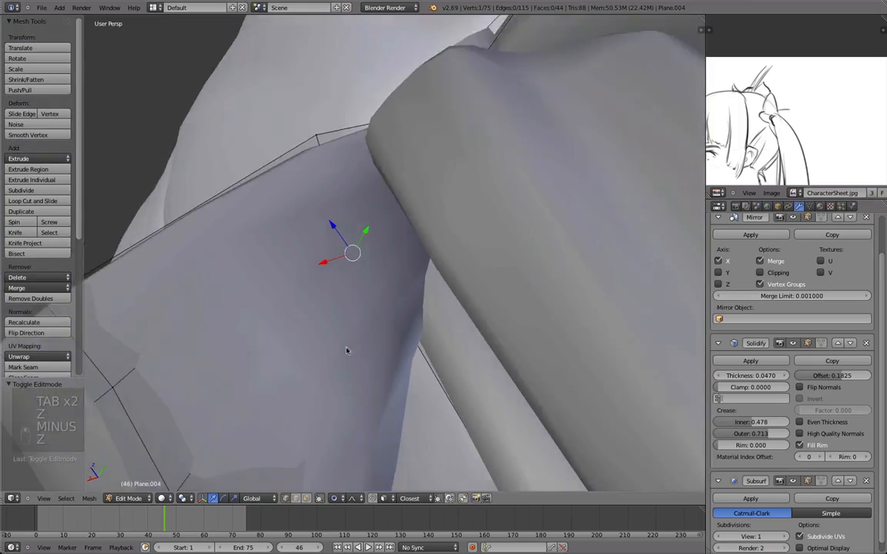
- Grab and scale the knot vertices with soft falloff until the ribbons join cleanly
{"action": "key", "text": "z"}
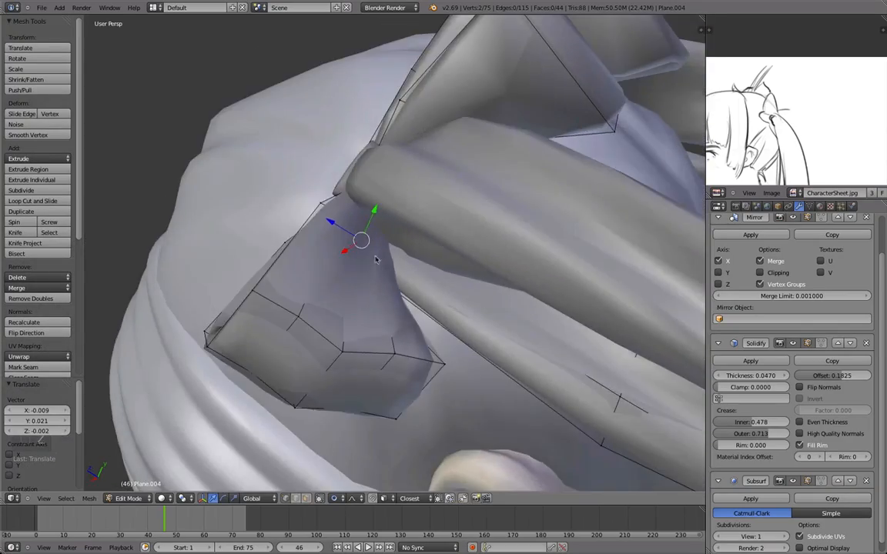
{"action": "key", "text": "Tab"}
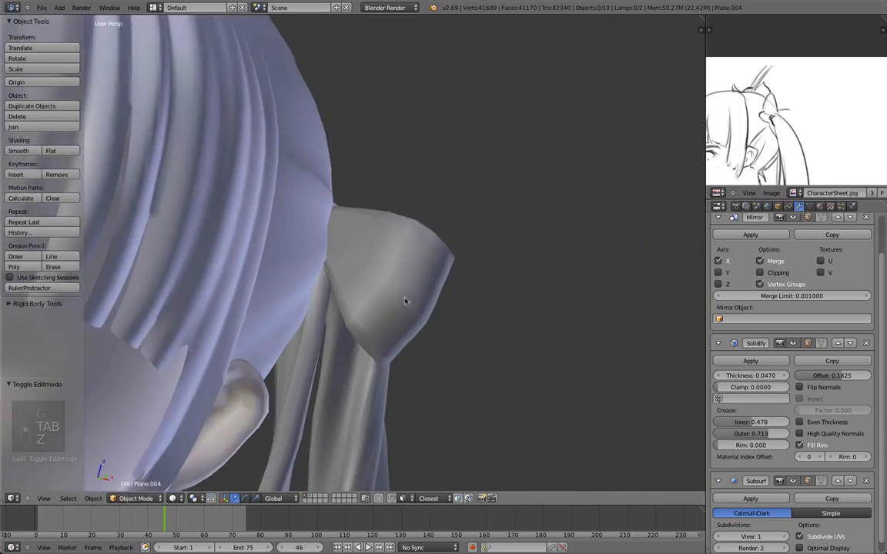
{"action": "key", "text": "Tab"}
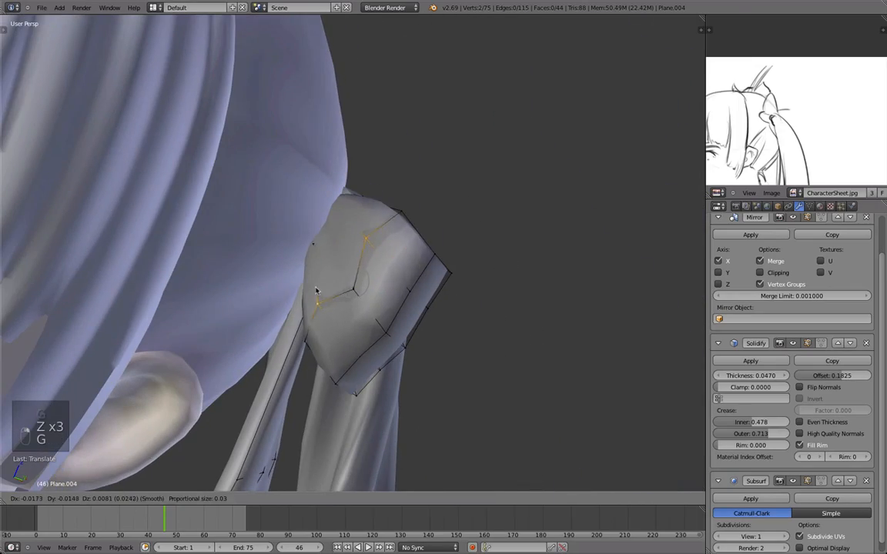
{"action": "key", "text": "Tab"}
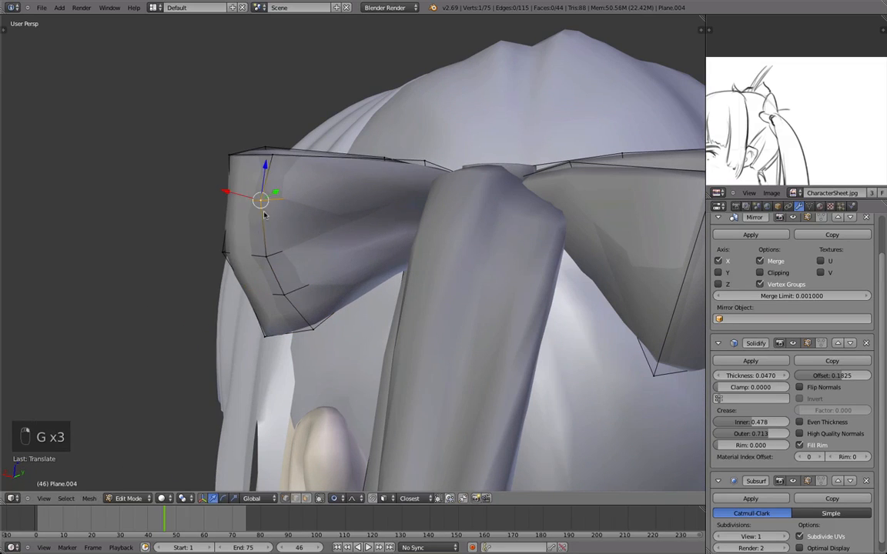
{"action": "key", "text": "Tab"}
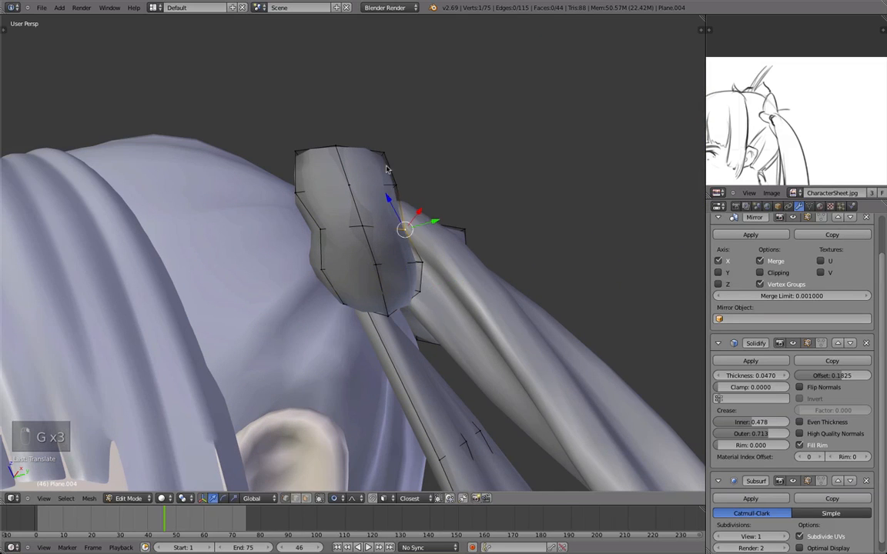
{"action": "key", "text": "Tab"}
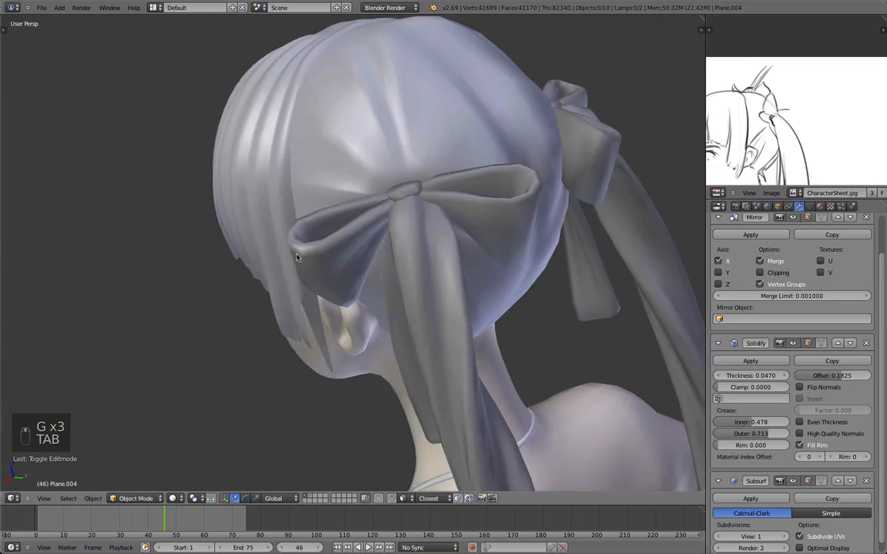
{"action": "key", "text": "Tab"}
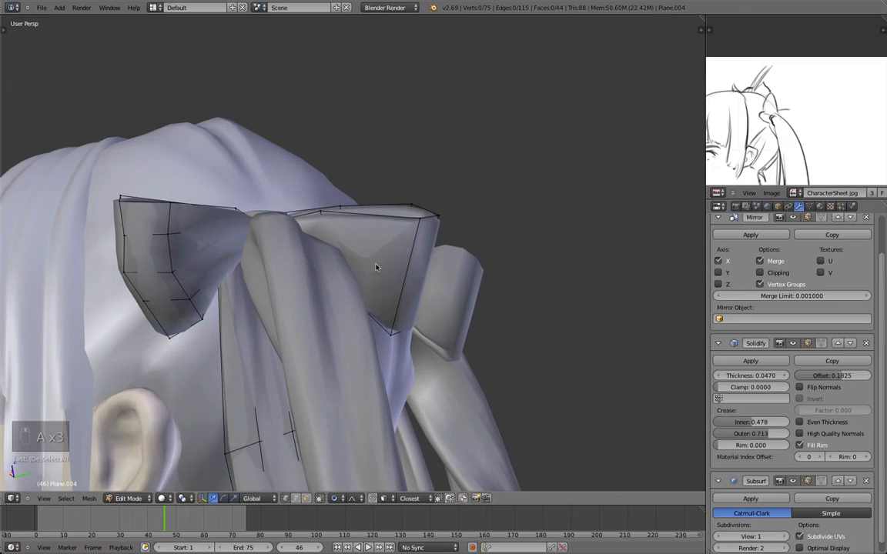
- Add an edge loop across the bow and lift its loop's top vertices in wireframe
{"action": "key", "text": "ctrl+r"}
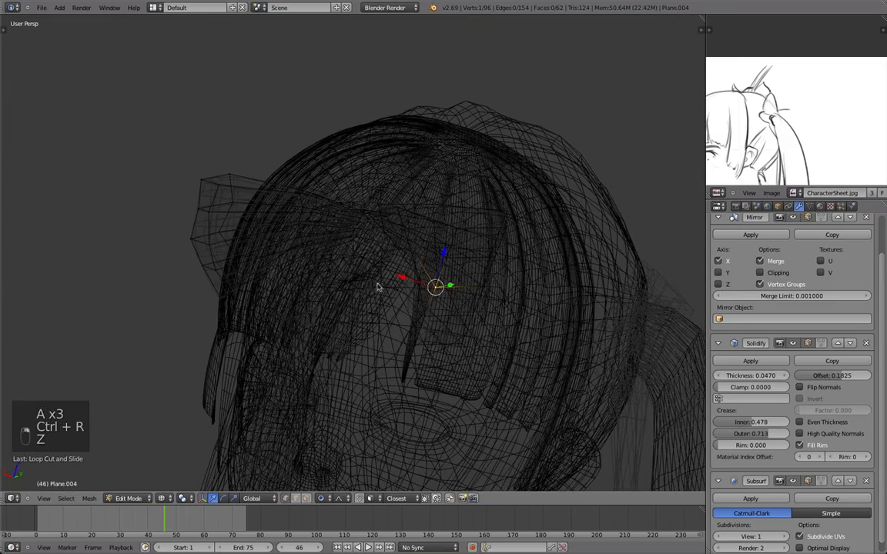
{"action": "key", "text": "z"}
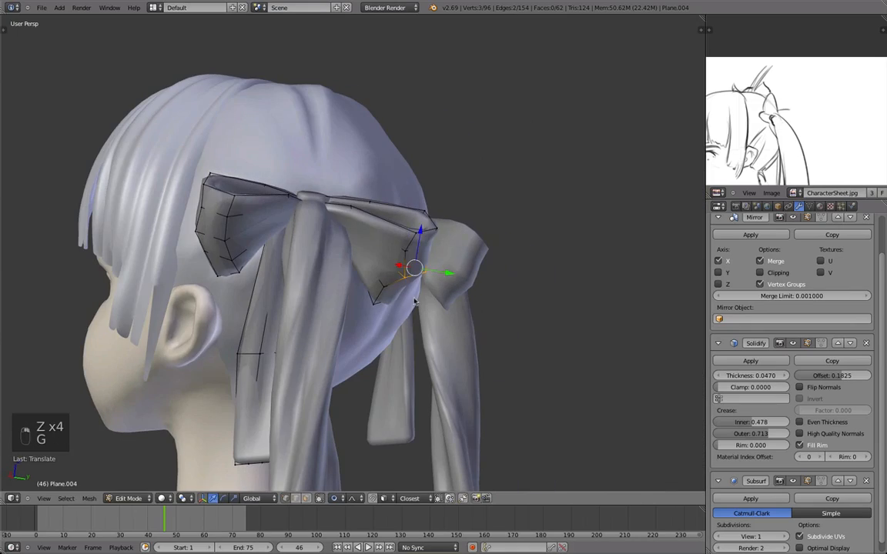
{"action": "key", "text": "z"}
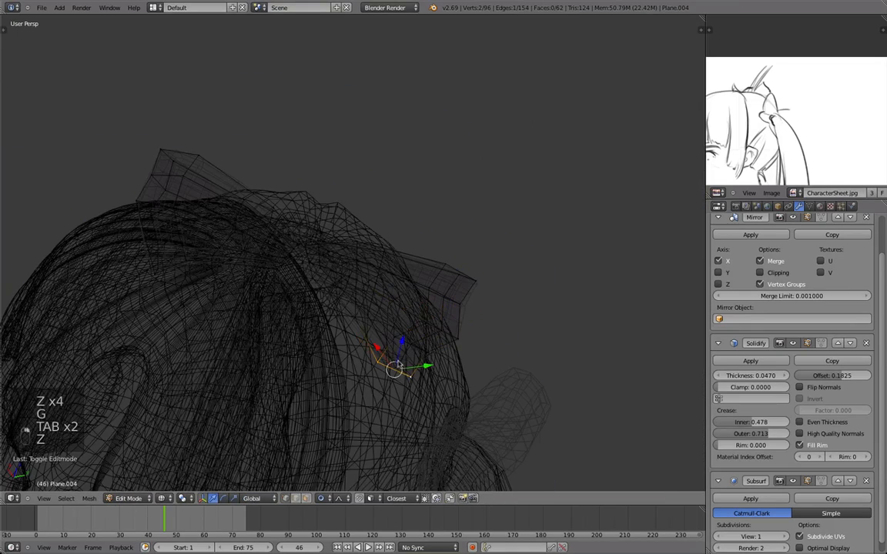
{"action": "left_click_drag", "start_coordinate": [397, 368], "coordinate": [438, 238]}
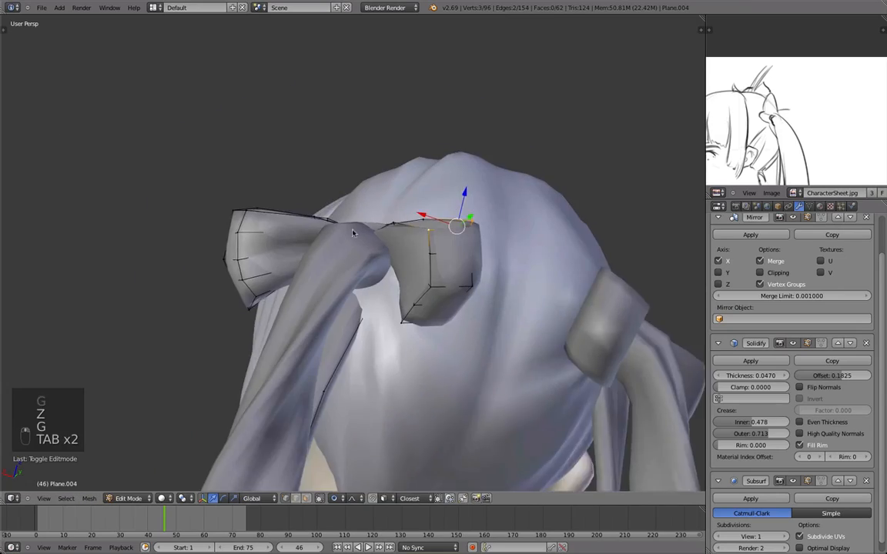
{"action": "key", "text": "z"}
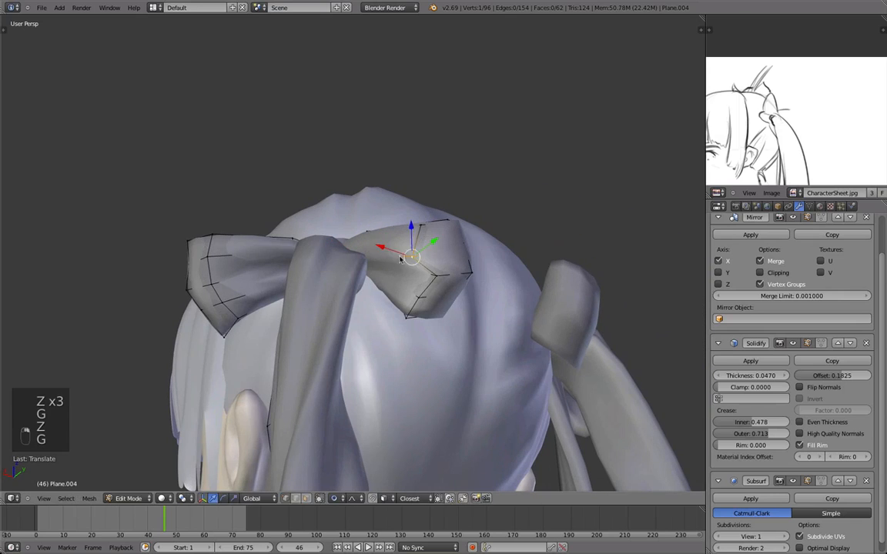
{"action": "key", "text": "Tab"}
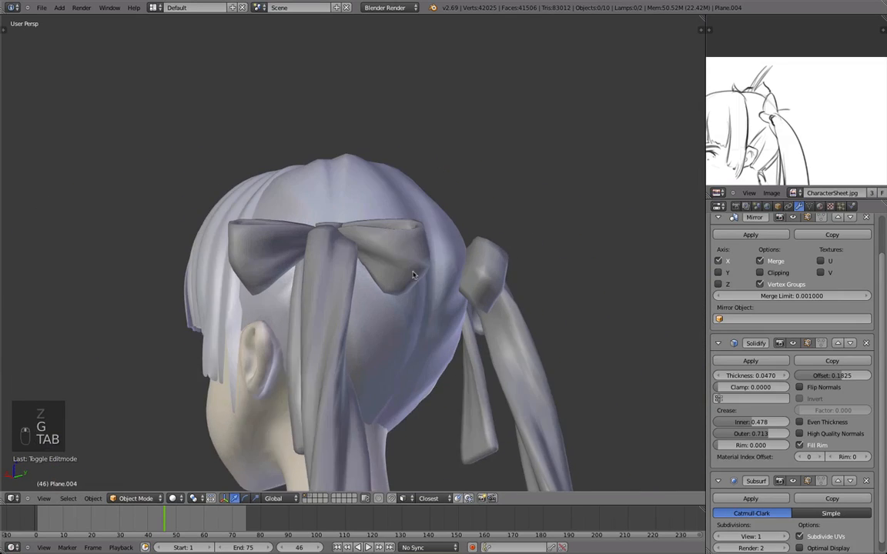
- Move the ribbon tail's vertices so it hangs down the back by the ponytail
{"action": "key", "text": "Tab"}
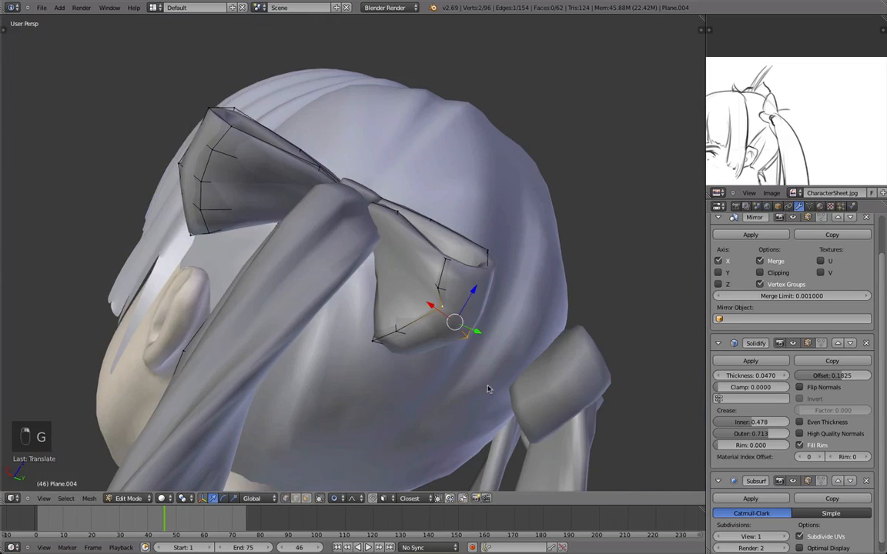
{"action": "key", "text": "Tab"}
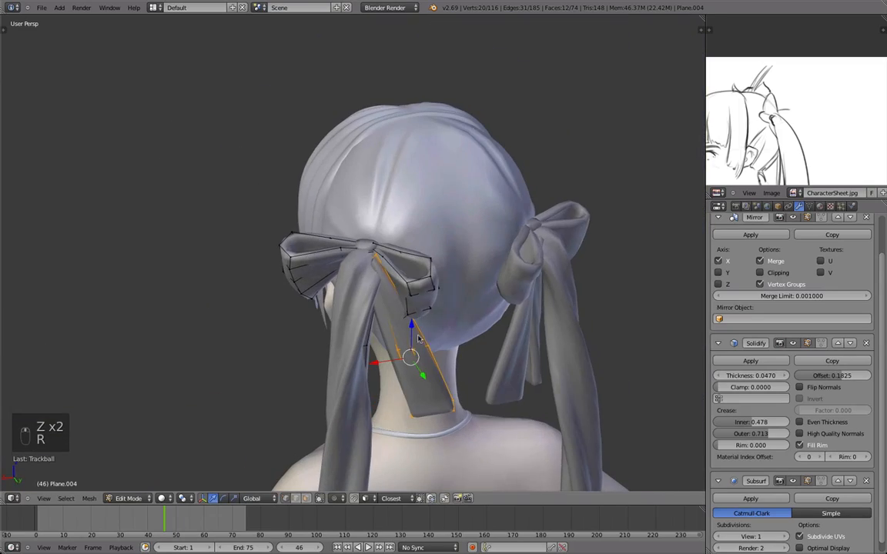
- Rotate and nudge the tail vertices to follow the ponytail, then check in Object Mode
{"action": "key", "text": "s"}
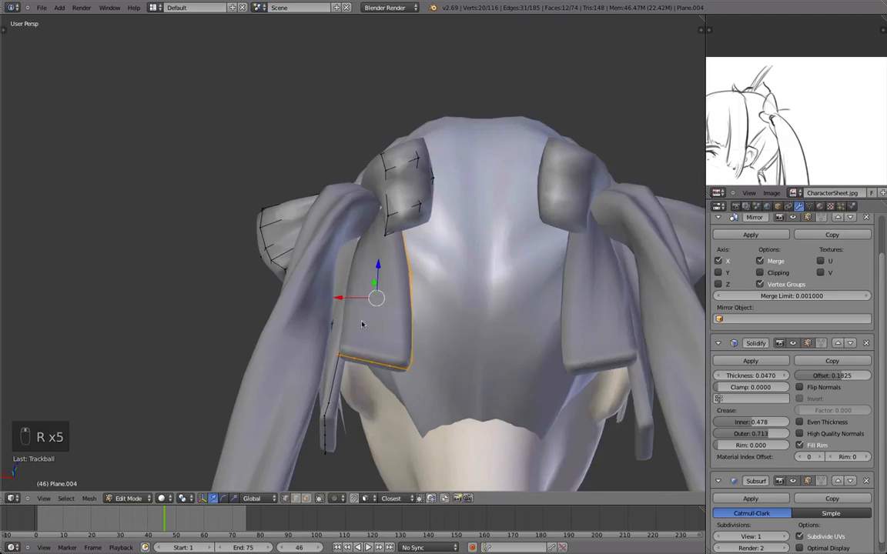
{"action": "key", "text": "z"}
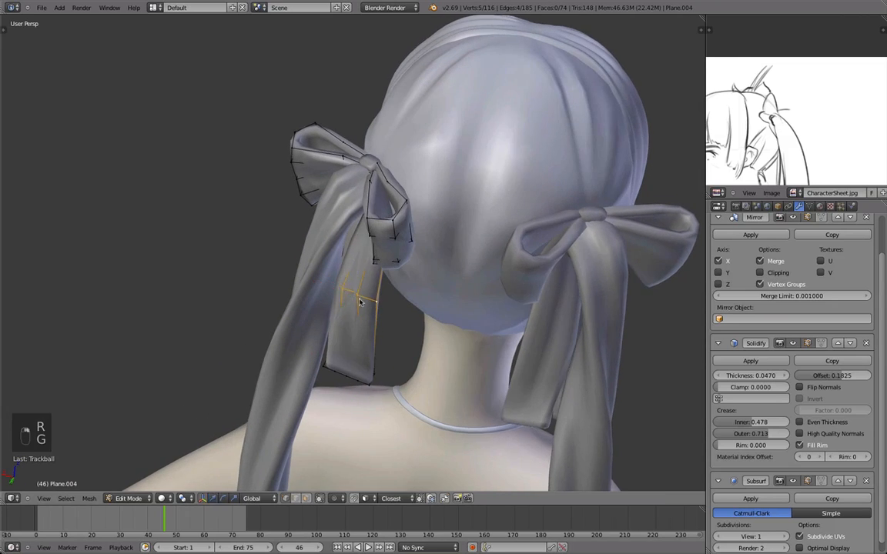
{"action": "key", "text": "Tab"}
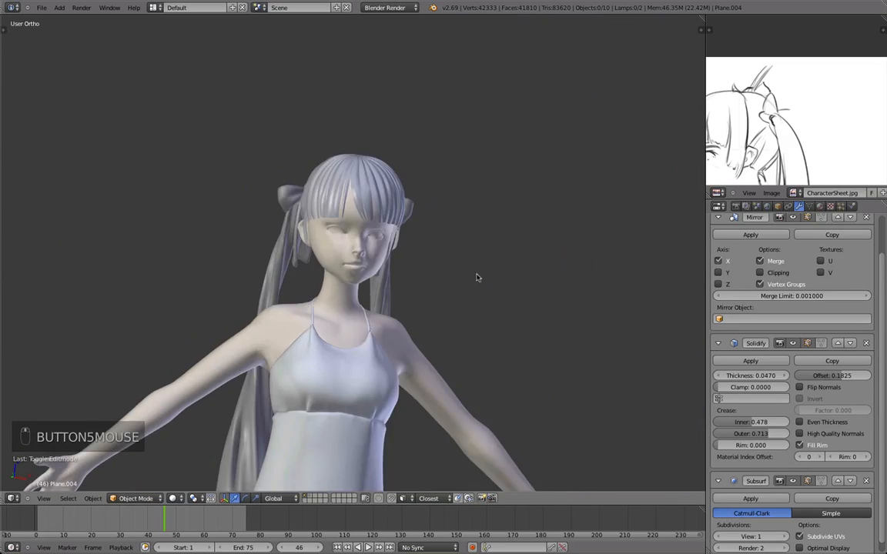
- Assign an existing warm skin-toned material to the Circle object and view it shaded
{"action": "left_click_drag", "start_coordinate": [478, 277], "coordinate": [434, 278]}
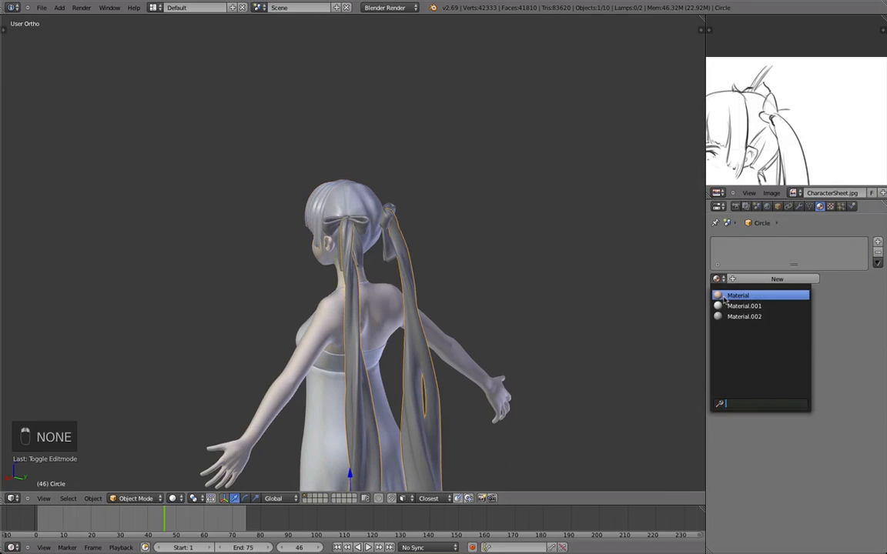
{"action": "left_click", "coordinate": [743, 318]}
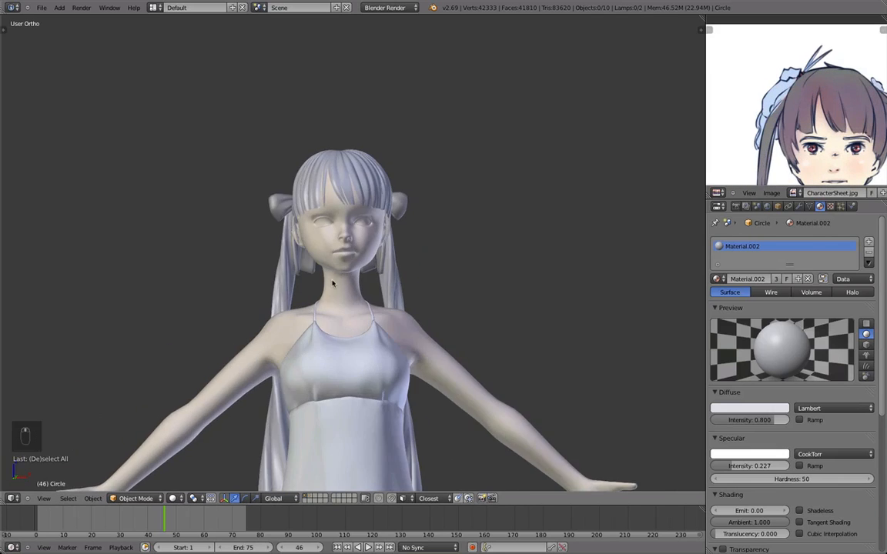
{"action": "left_click_drag", "start_coordinate": [331, 283], "coordinate": [301, 352]}
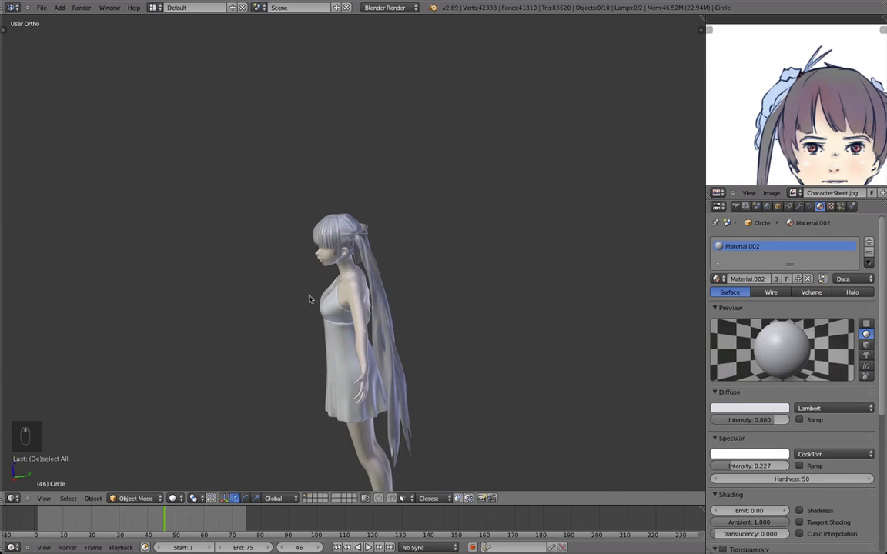
{"action": "key", "text": "alt+z"}
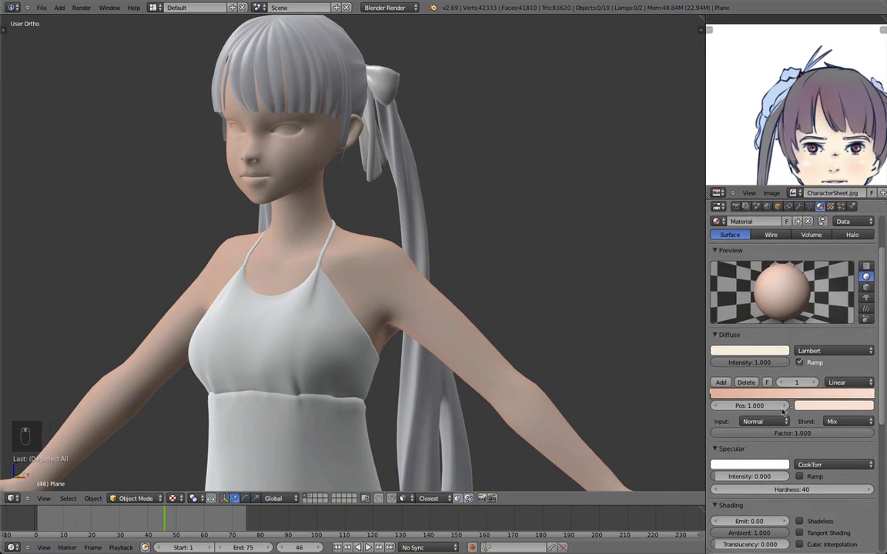
{"action": "mouse_move", "coordinate": [799, 364]}
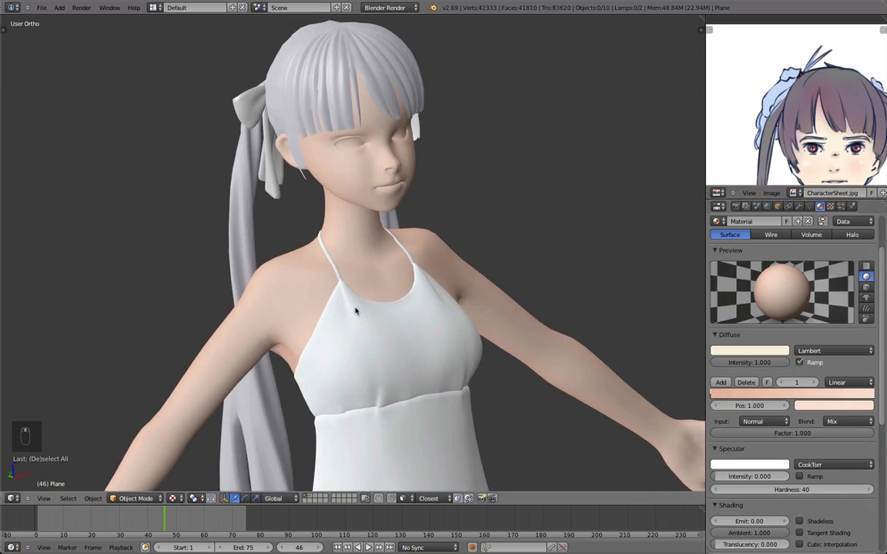
- Clear the selection to judge the peach ramp-shaded skin against the white dress
{"action": "key", "text": "alt+h"}
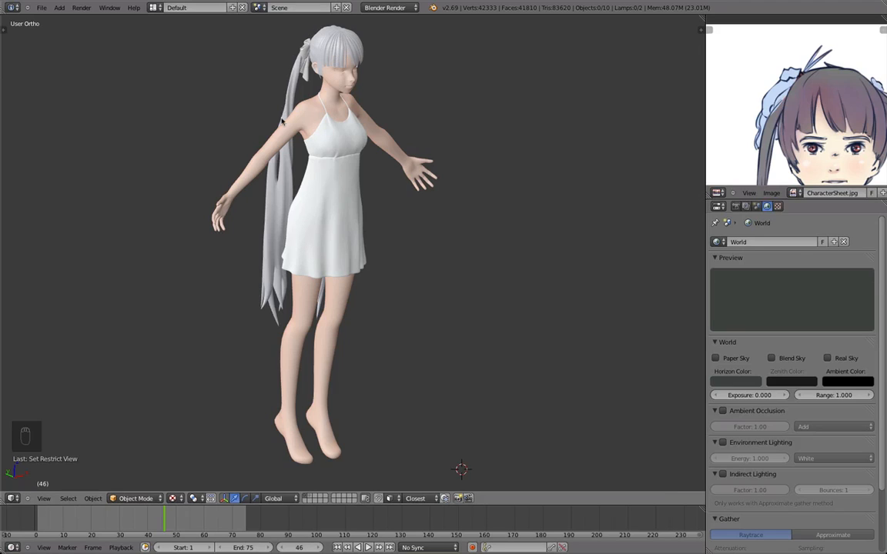
{"action": "mouse_move", "coordinate": [322, 74]}
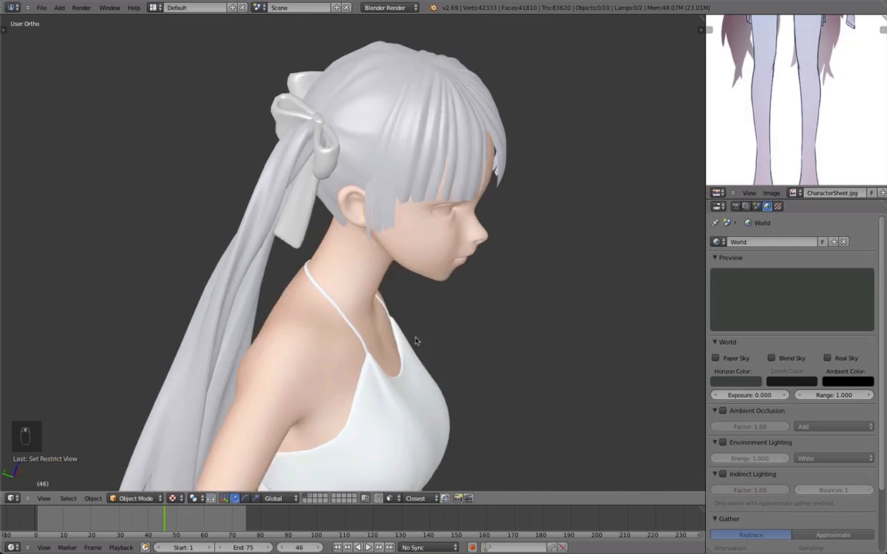
- Orbit back to the full front view of the soft-shaded character
{"action": "left_click_drag", "start_coordinate": [416, 342], "coordinate": [261, 317]}
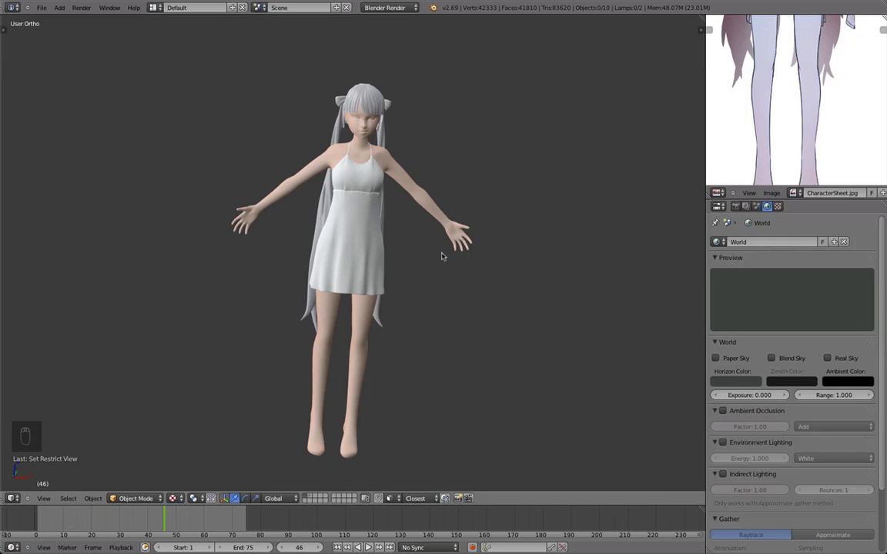
{"action": "mouse_move", "coordinate": [450, 248]}
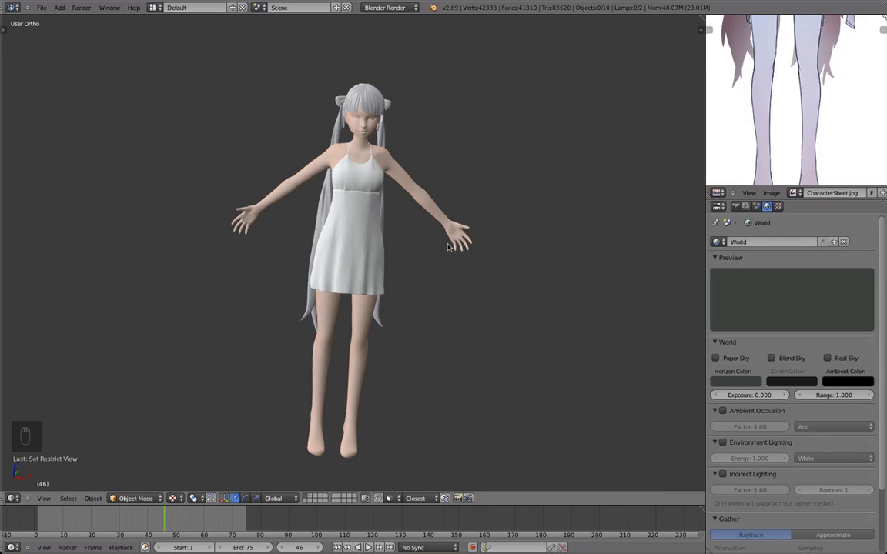